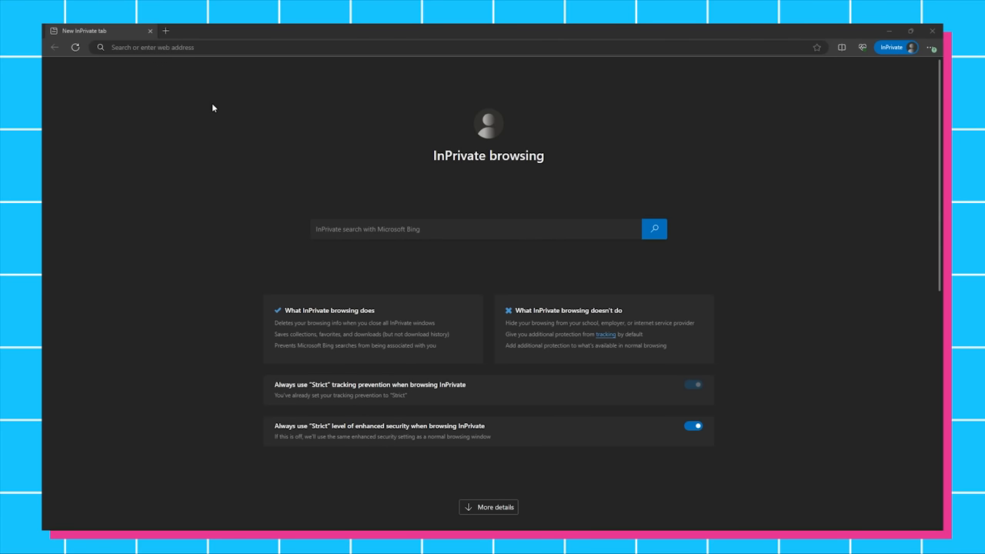
Step: Visit nodejs.org, enter 'austin' as an address, then return to an empty InPrivate tab
type("https://nodejs.org/en")
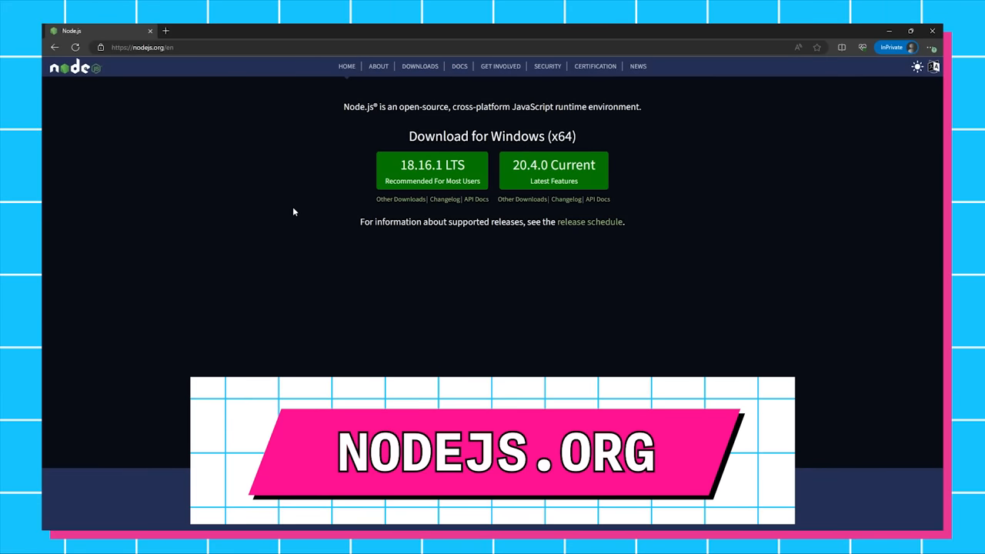
mouse_move(472, 263)
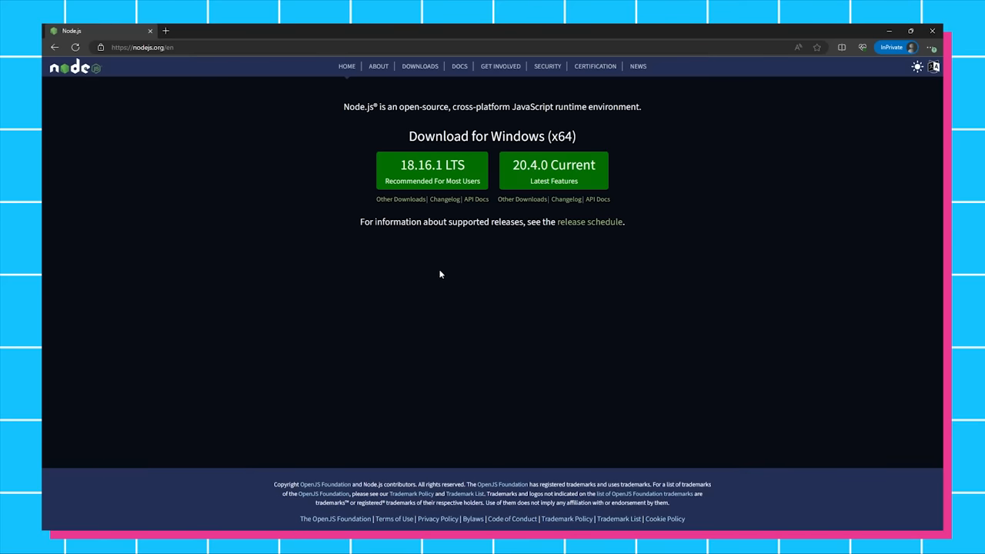
mouse_move(324, 215)
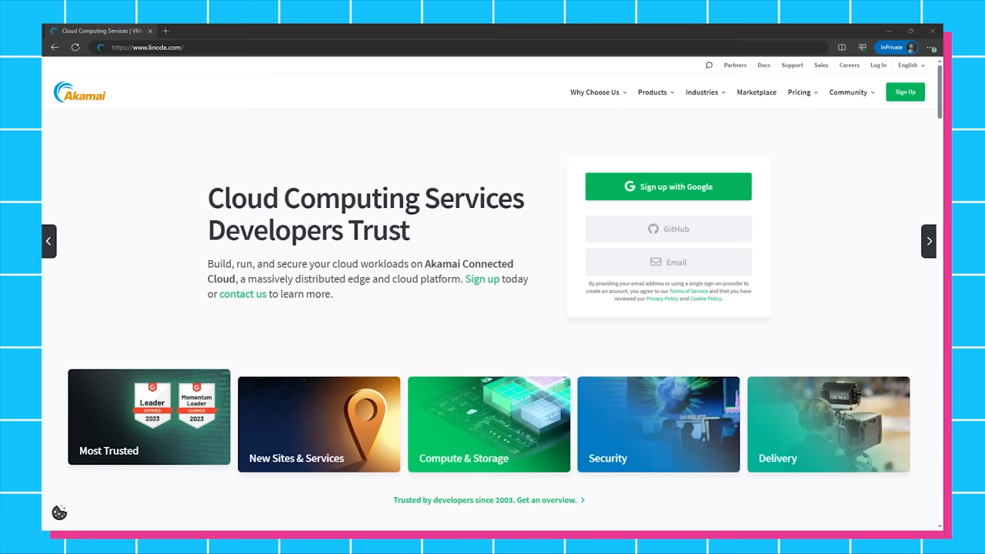
left_click(211, 47)
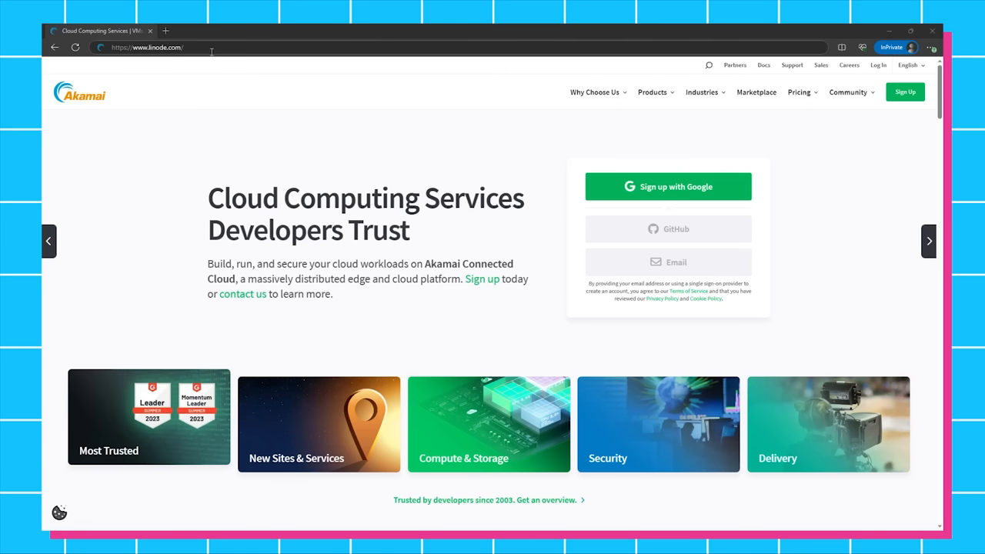
type("austingil")
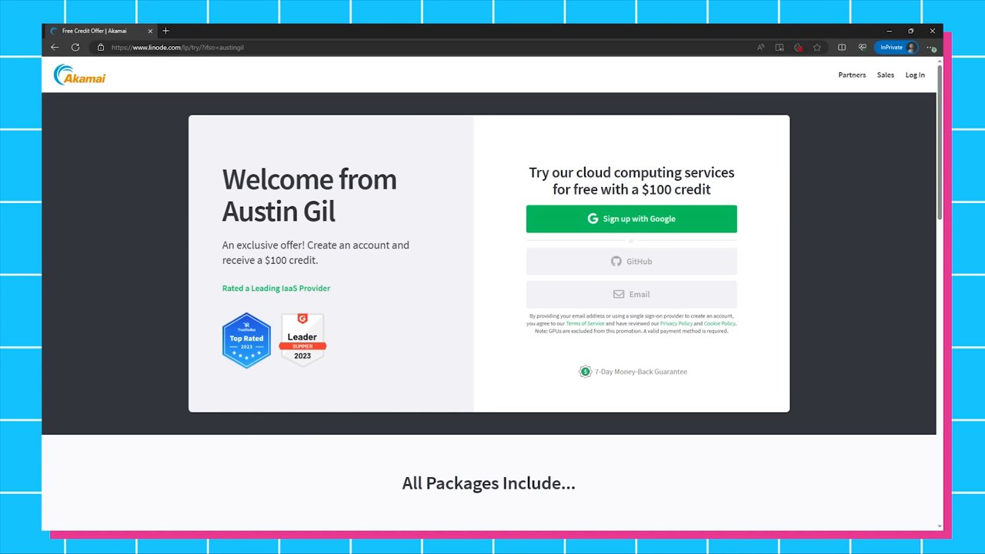
left_click(165, 31)
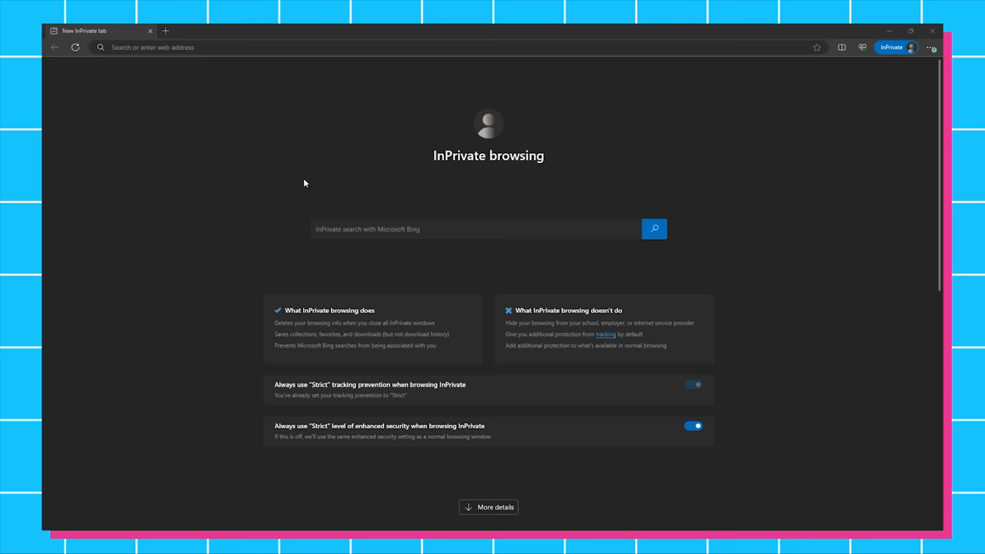
Step: Load qwik.builder.io and grab its 'npm create qwik@latest' command
left_click(307, 47)
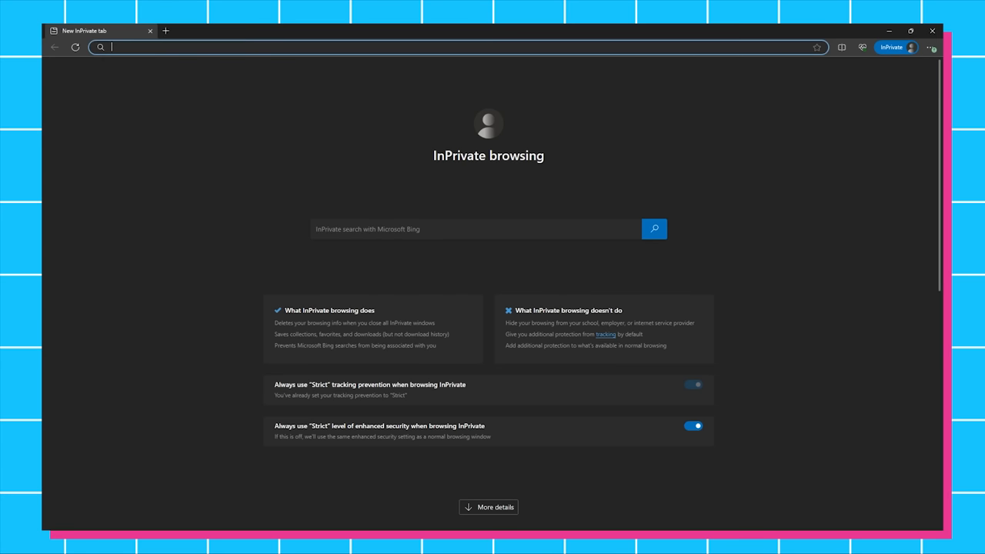
type("https://qwik.builder.io/")
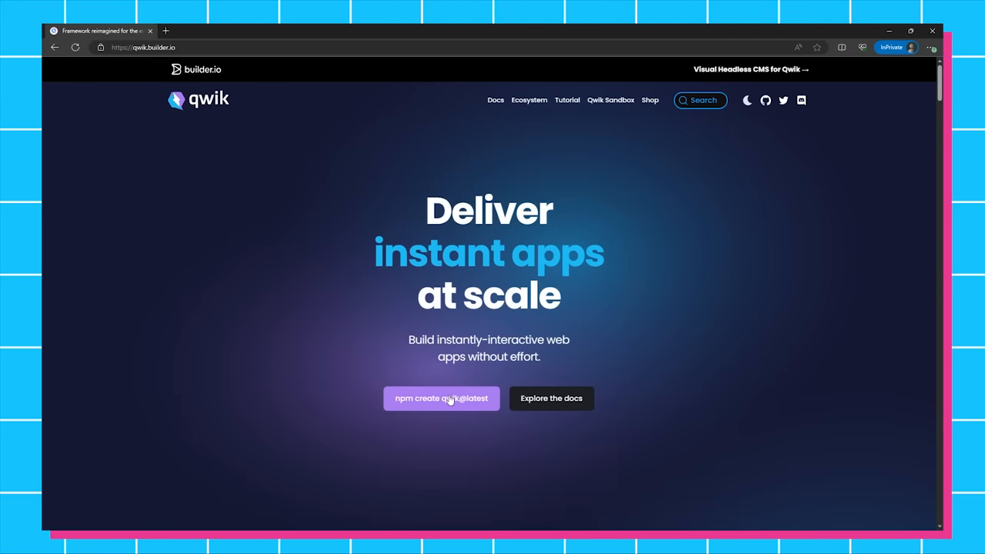
left_click(440, 397)
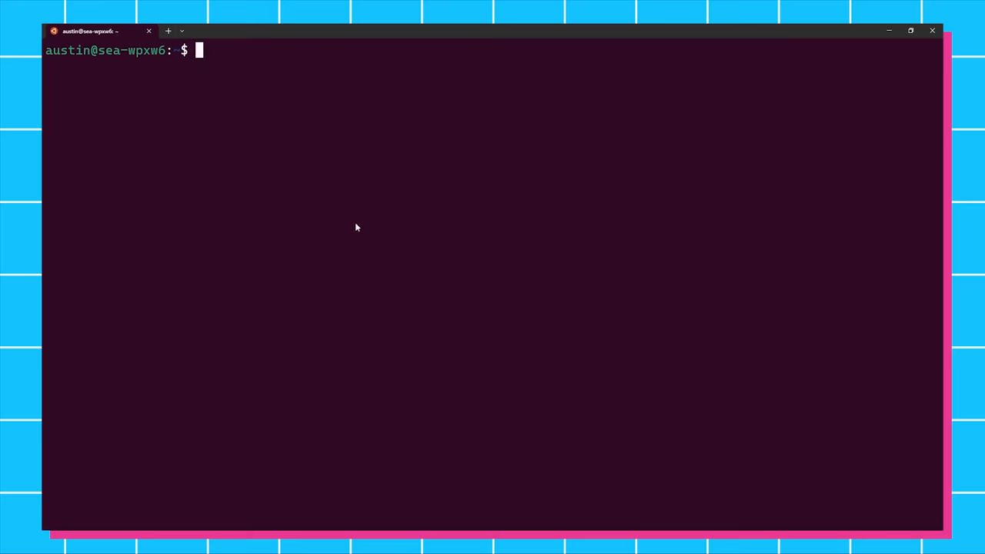
Step: In the code folder, create the 'versus' Qwik Empty App with git, then open it in VS Code
type("cd code/")
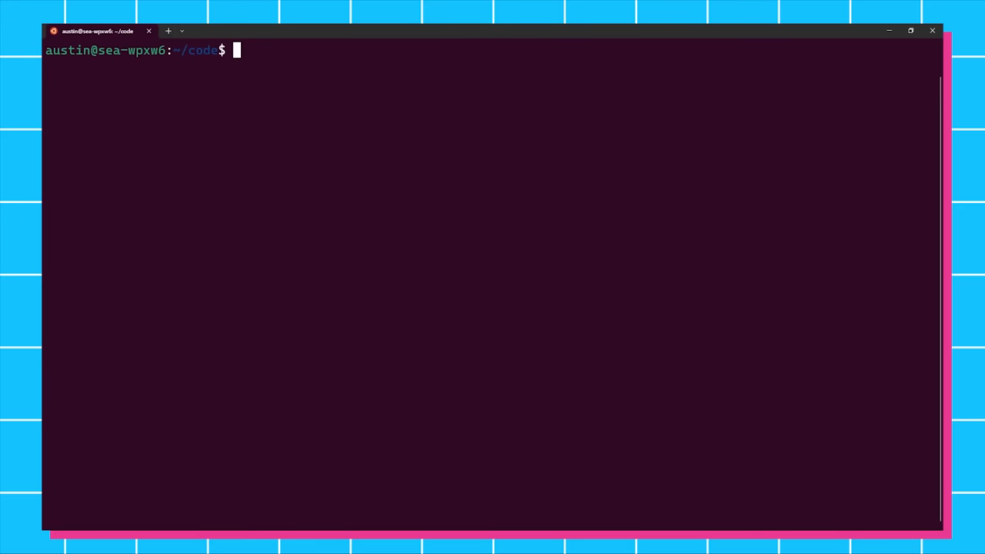
type("npm create qwik@latest")
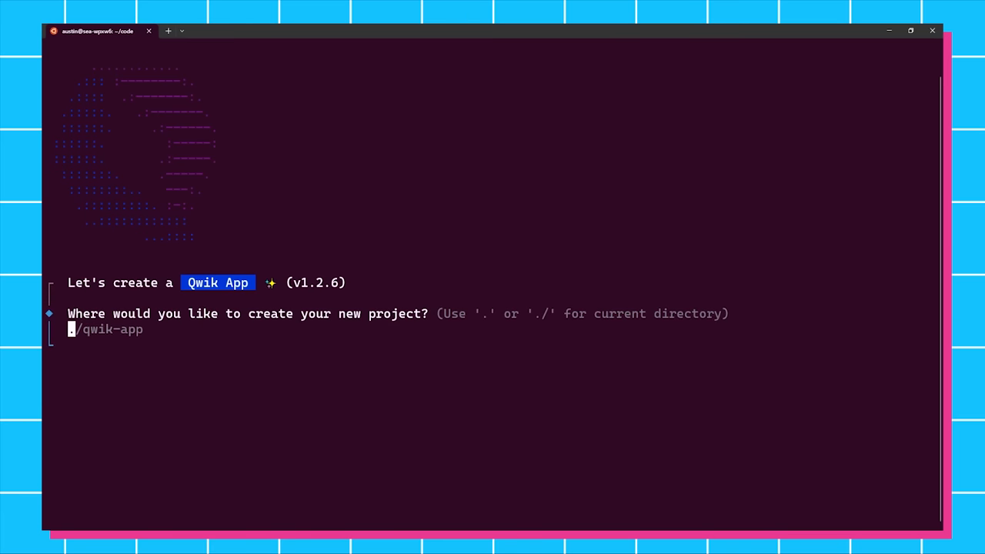
type("versus")
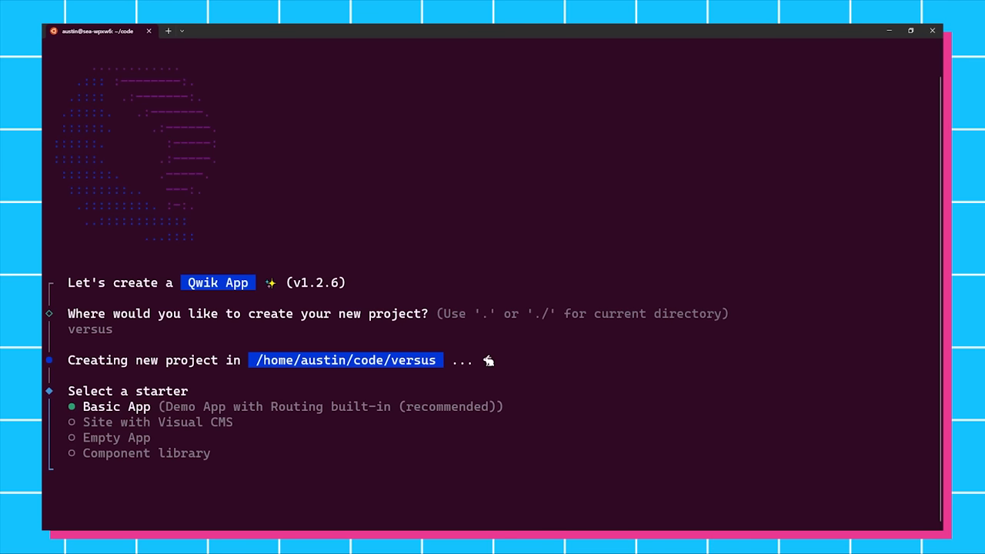
key("down")
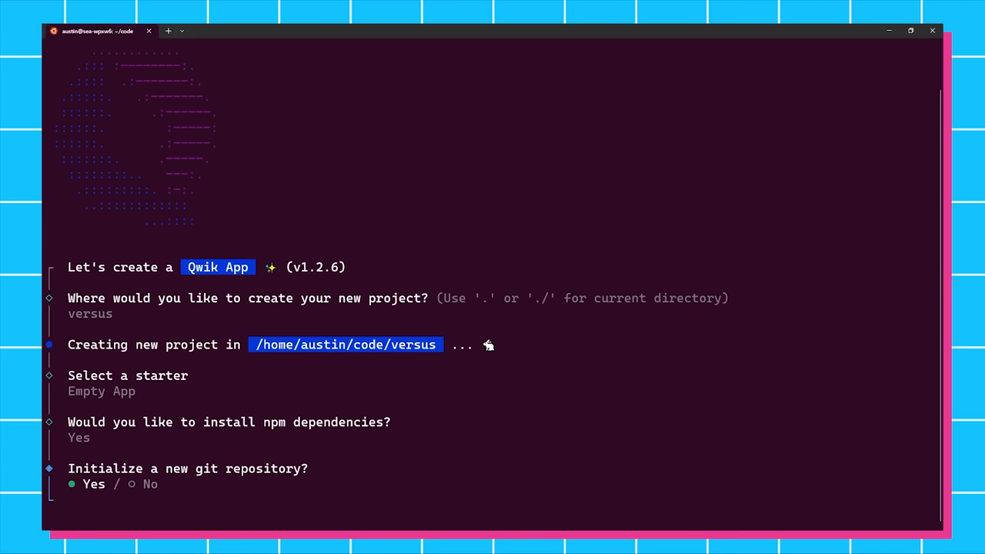
key("Return")
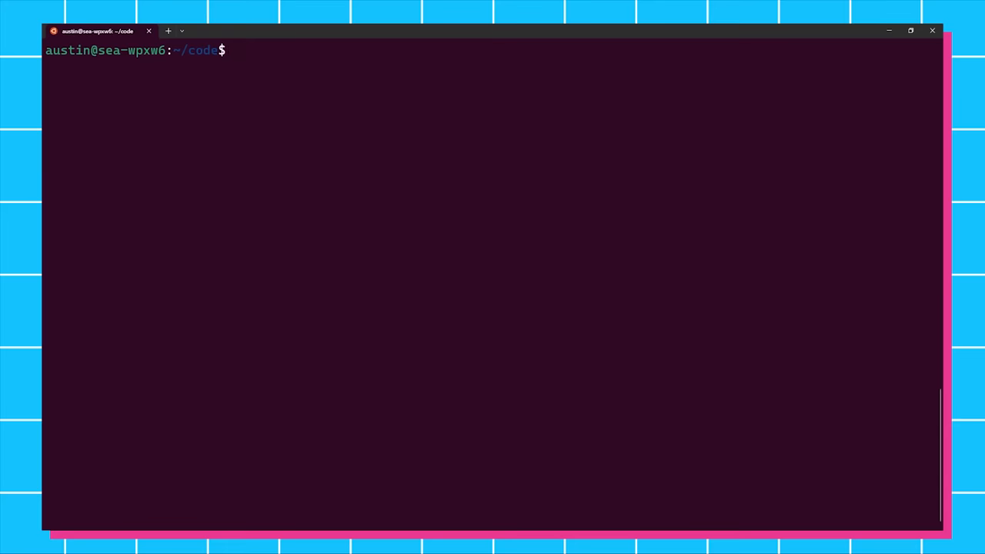
type("cd versus/")
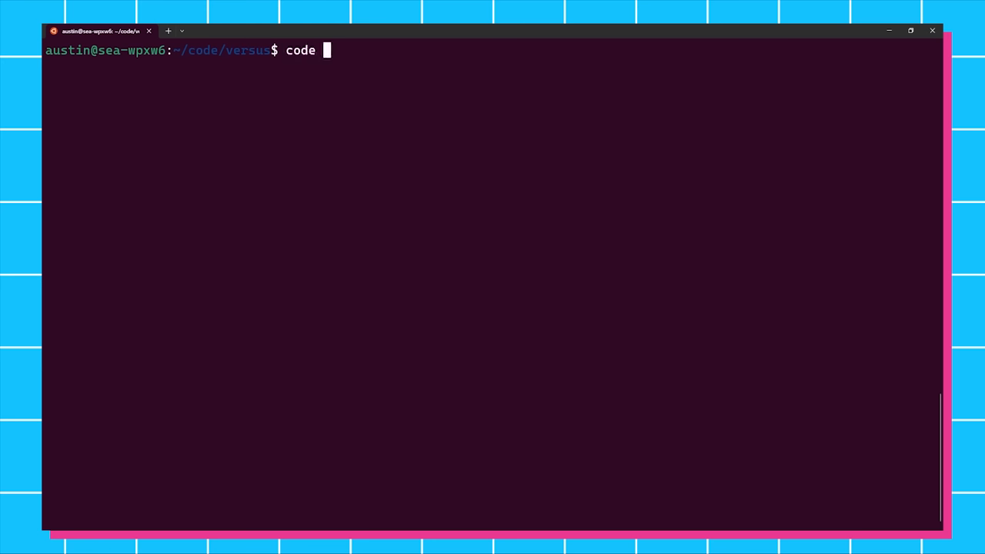
type(".")
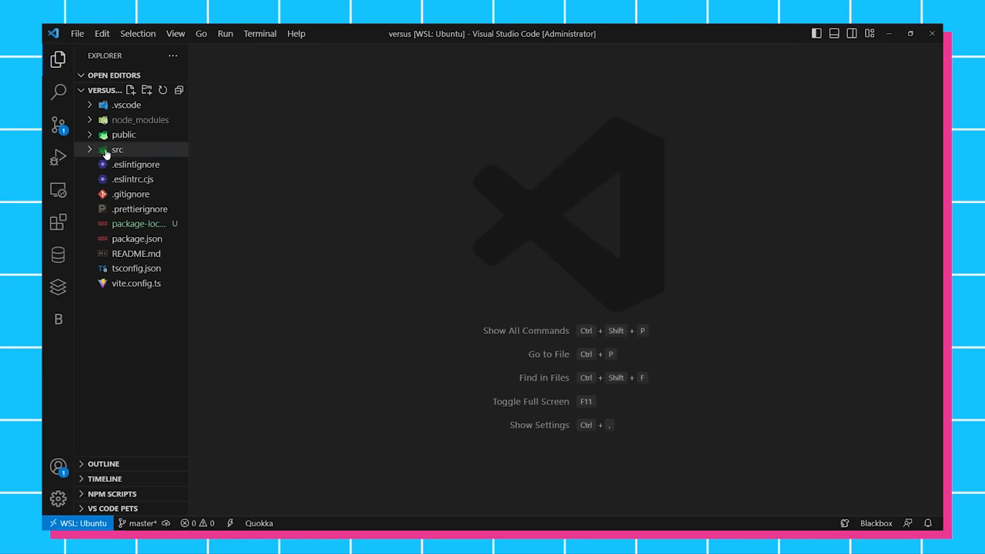
Step: Add "checkJs": true to tsconfig.json compilerOptions, save, and close the file
left_click(117, 149)
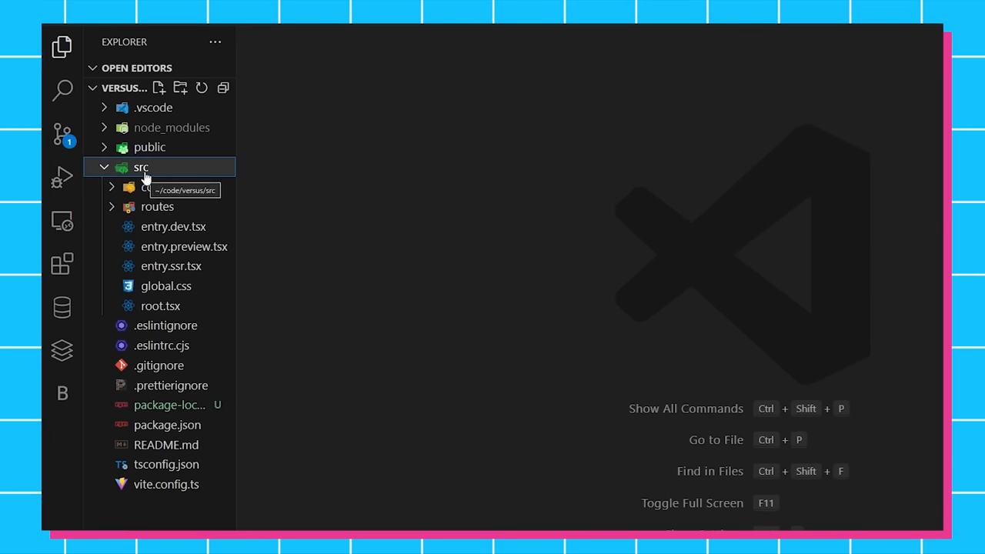
mouse_move(136, 168)
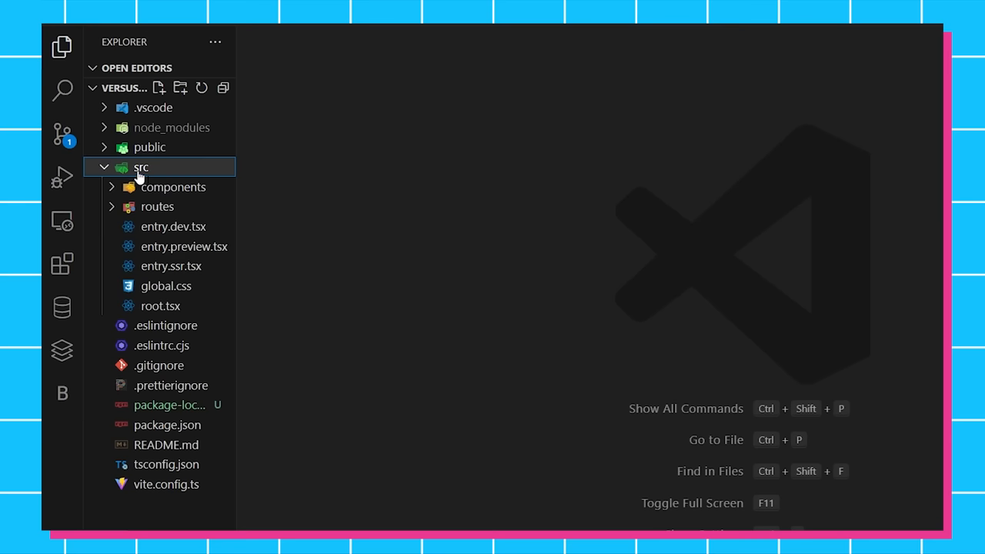
mouse_move(165, 286)
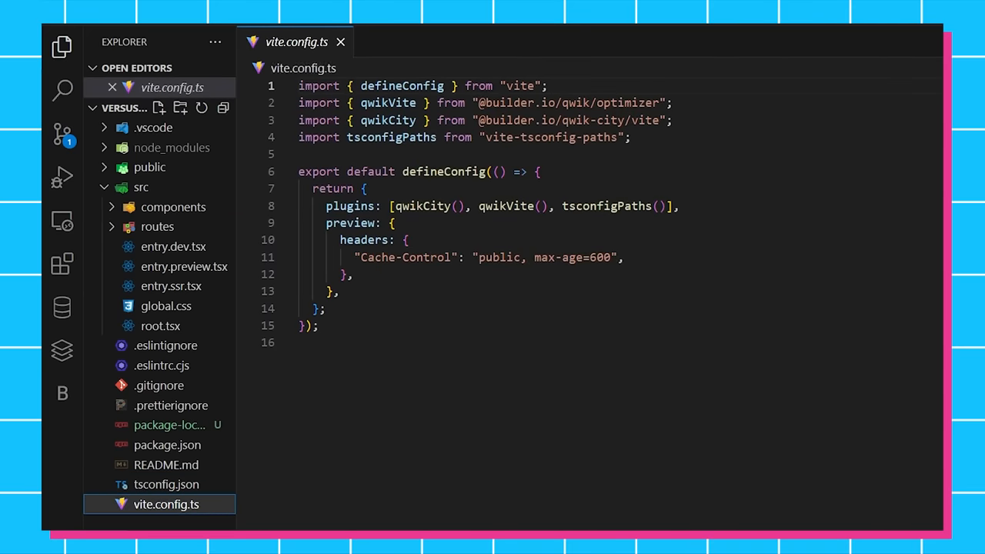
left_click(166, 484)
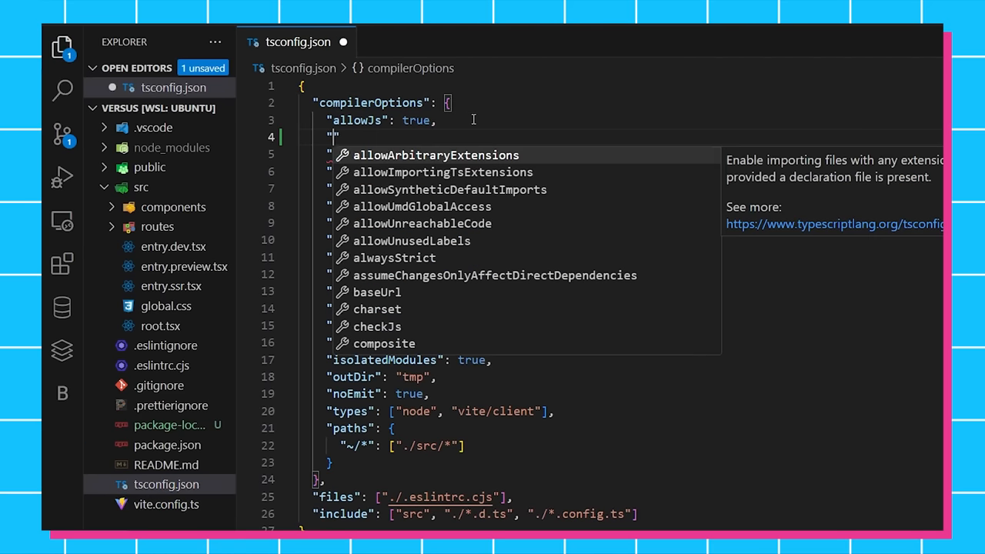
type("ch")
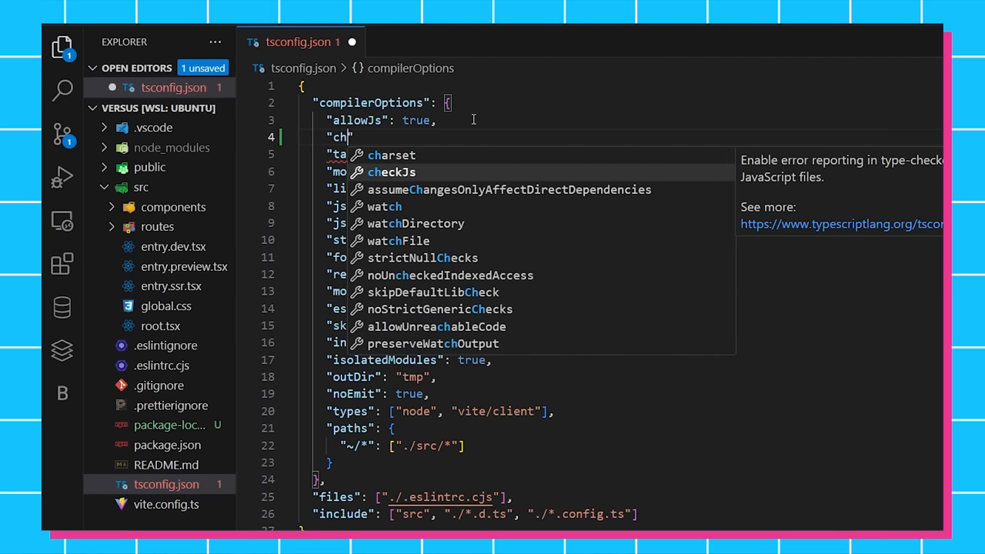
left_click(389, 171)
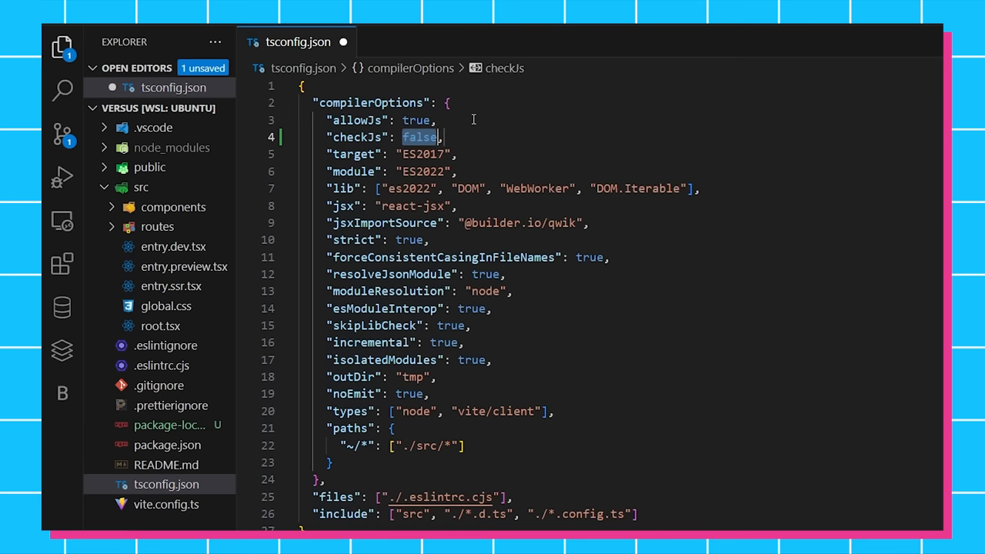
type("true")
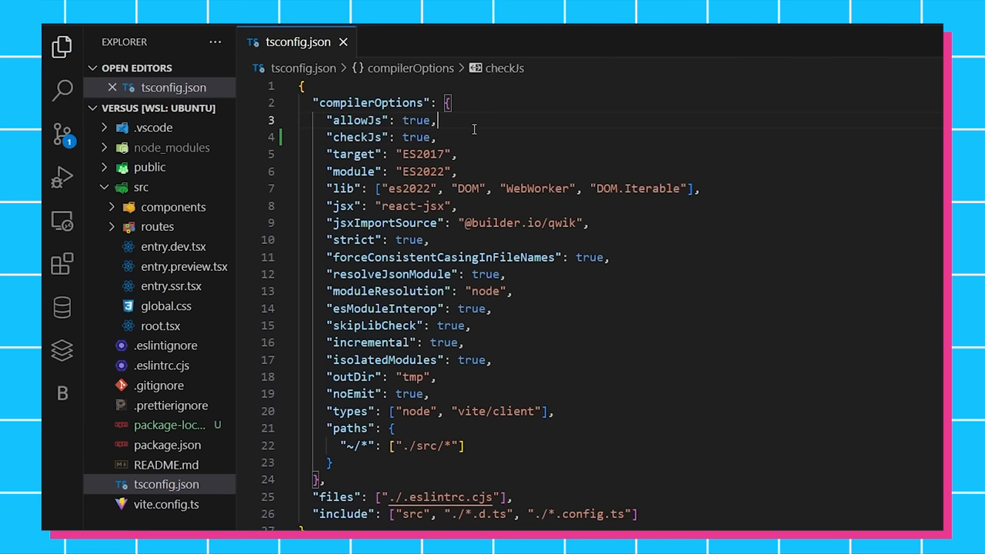
double_click(357, 137)
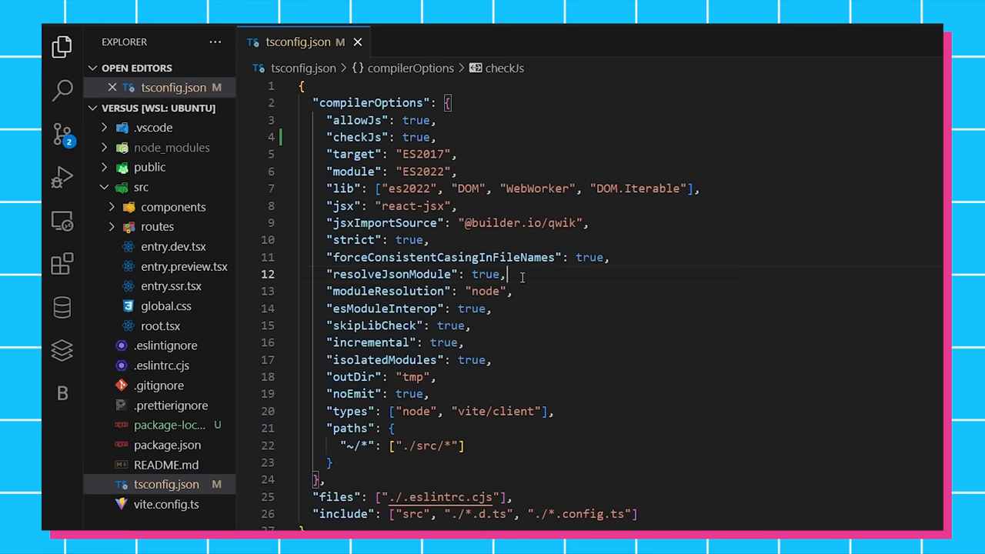
left_click(356, 42)
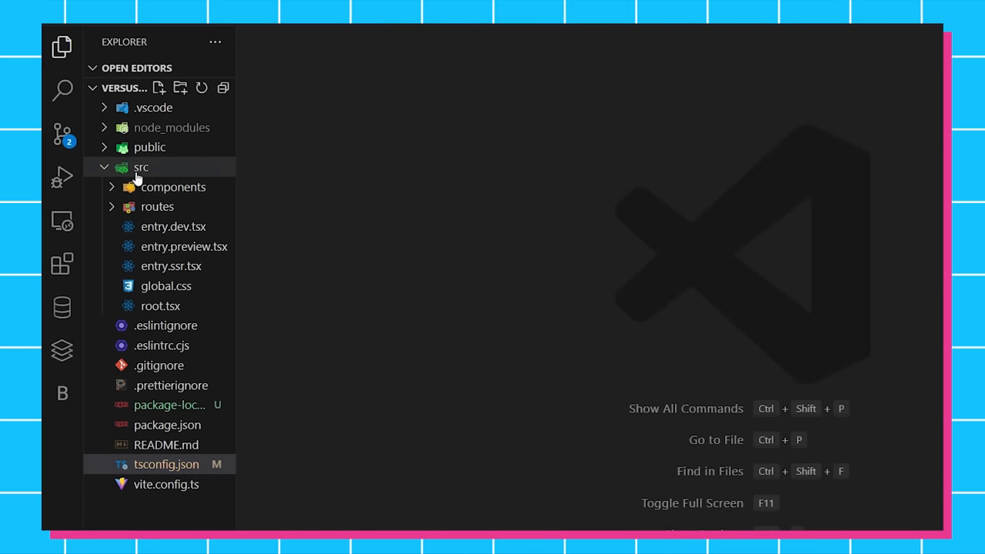
Step: Browse the components and routes folders in the Explorer and open root.tsx
left_click(173, 186)
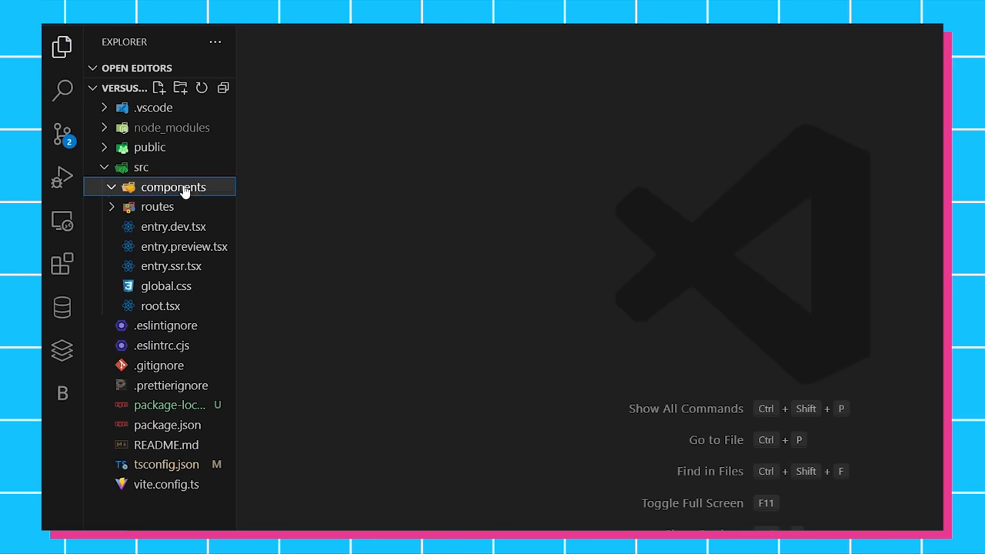
left_click(172, 186)
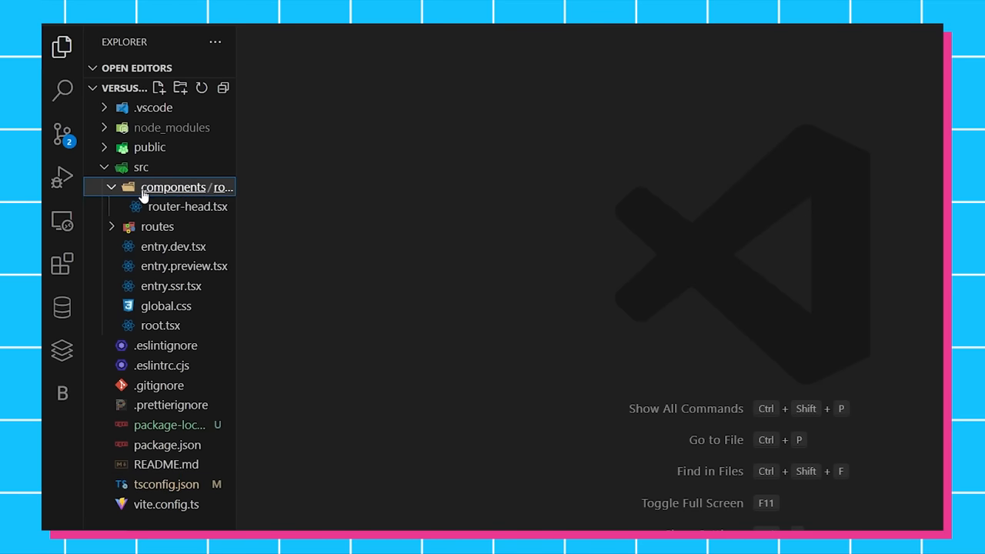
mouse_move(173, 187)
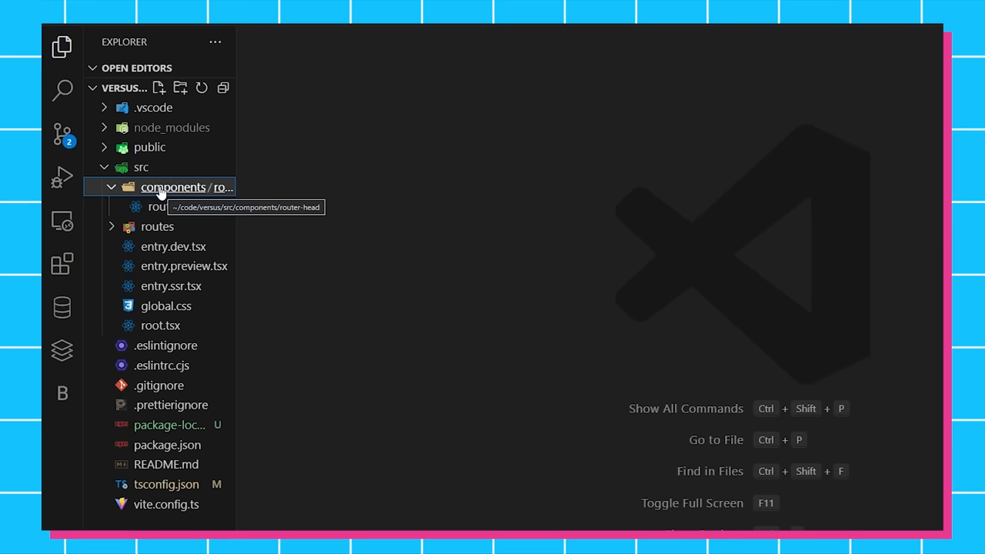
left_click(111, 187)
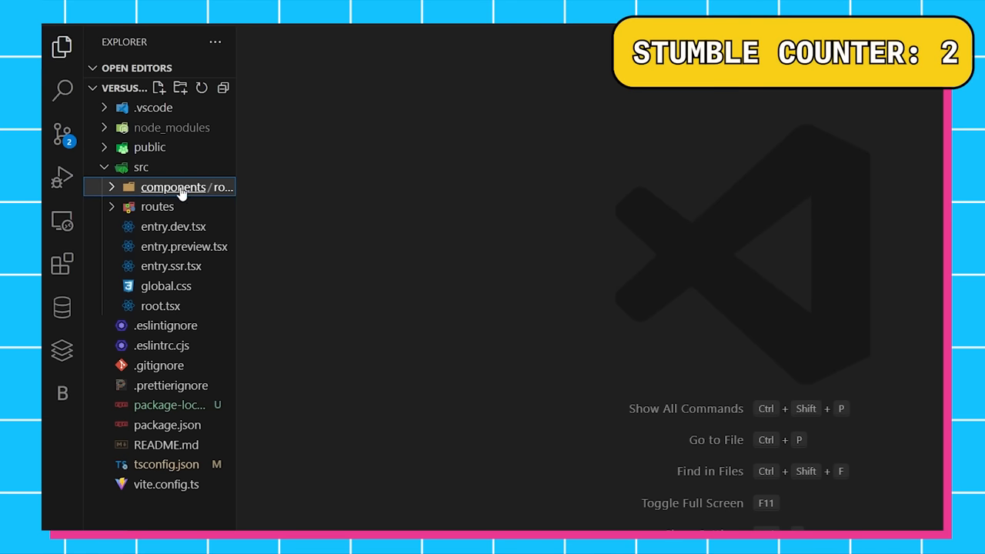
left_click(157, 206)
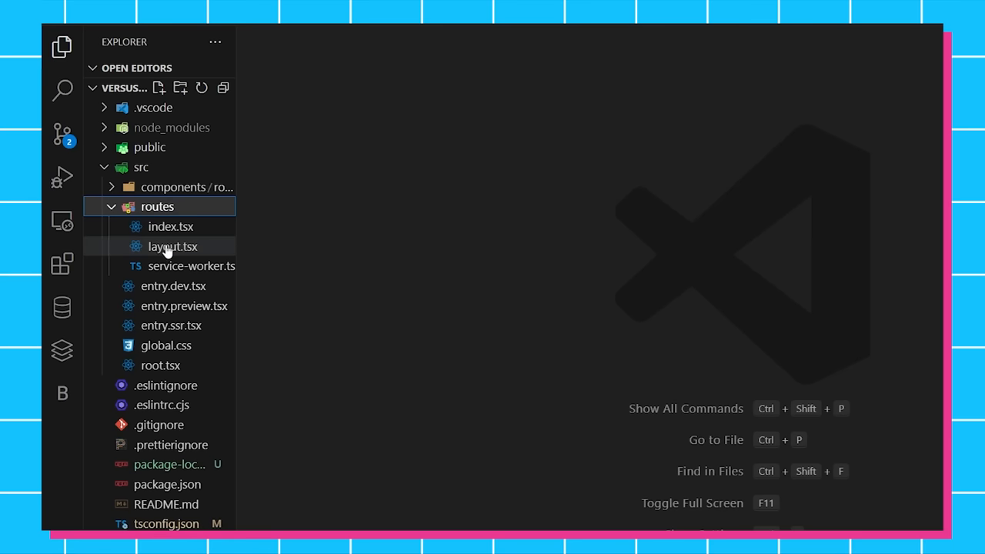
mouse_move(172, 246)
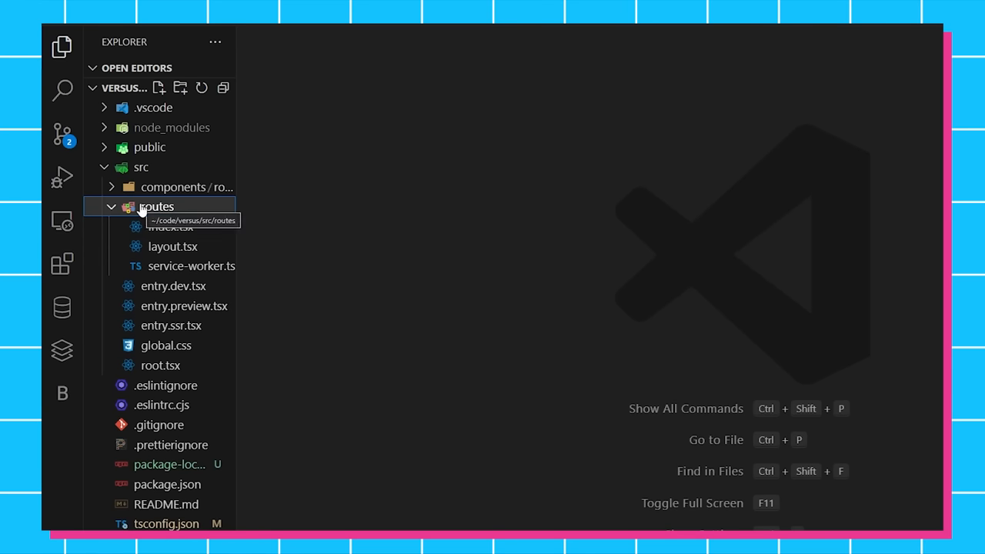
mouse_move(156, 206)
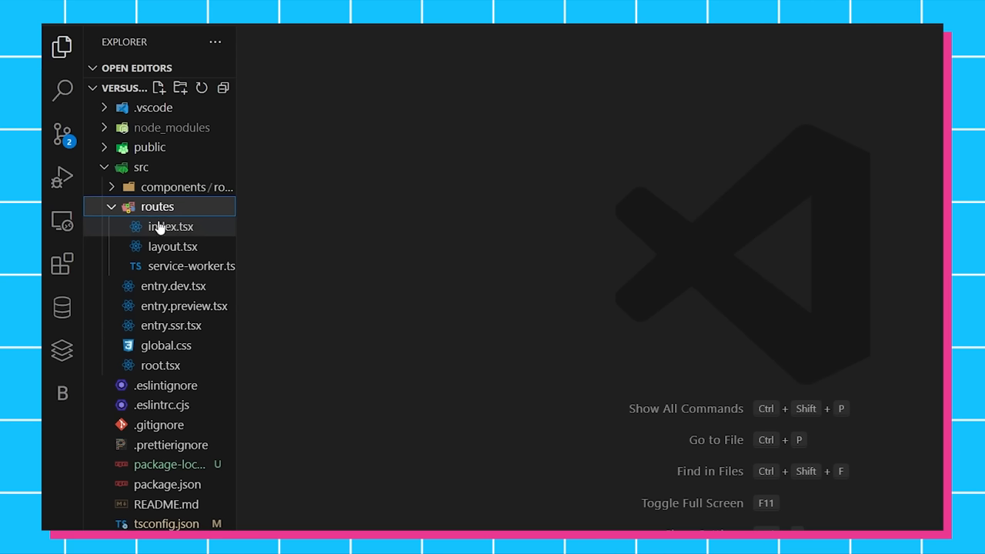
mouse_move(170, 226)
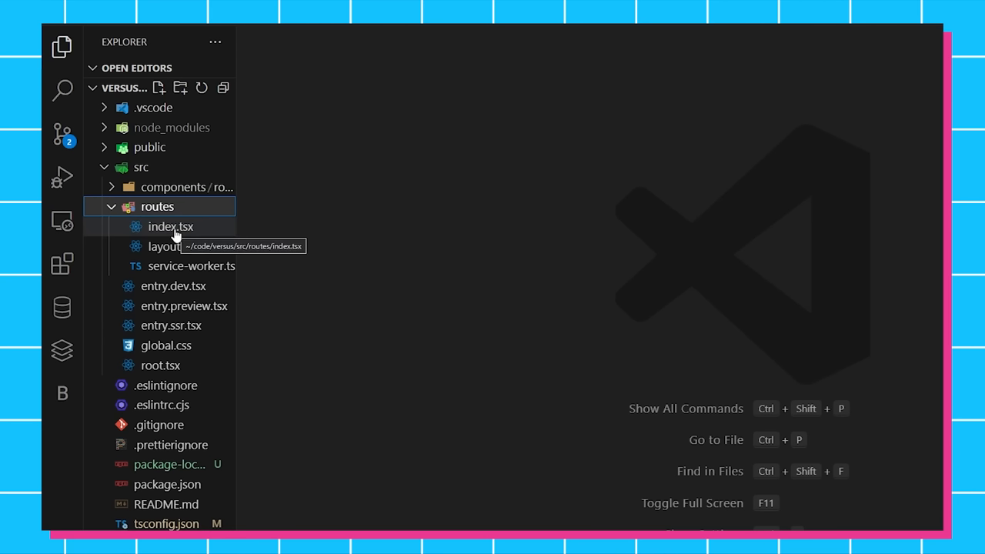
mouse_move(260, 211)
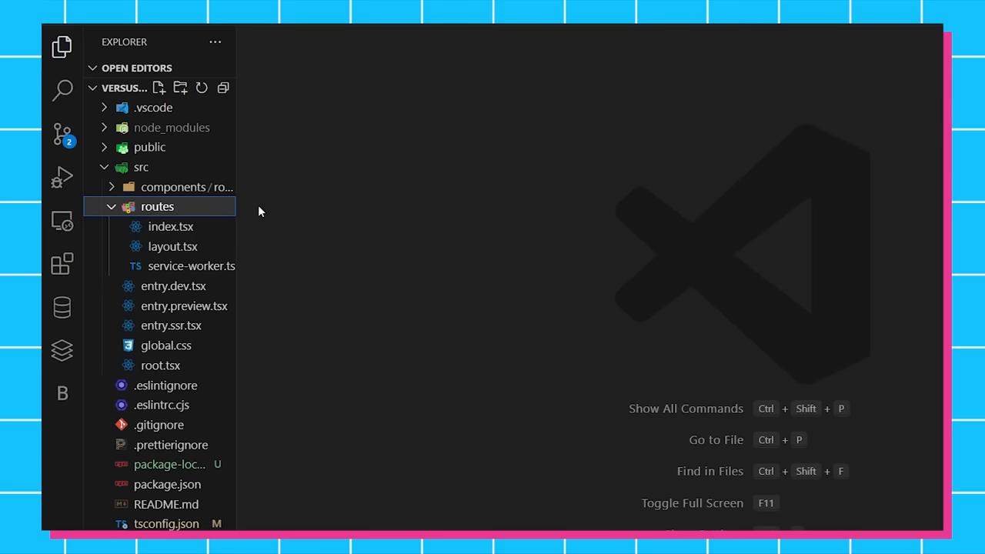
mouse_move(173, 223)
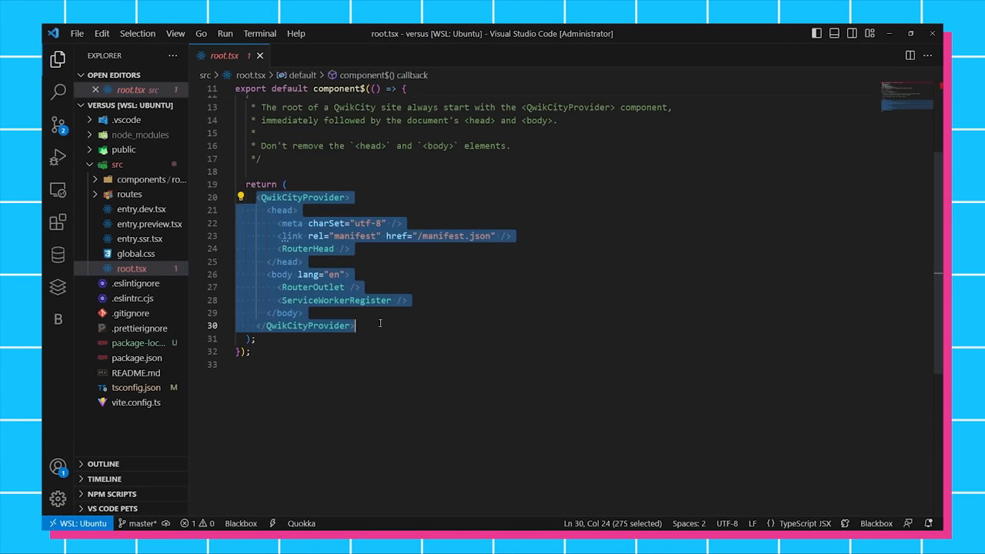
left_click(356, 325)
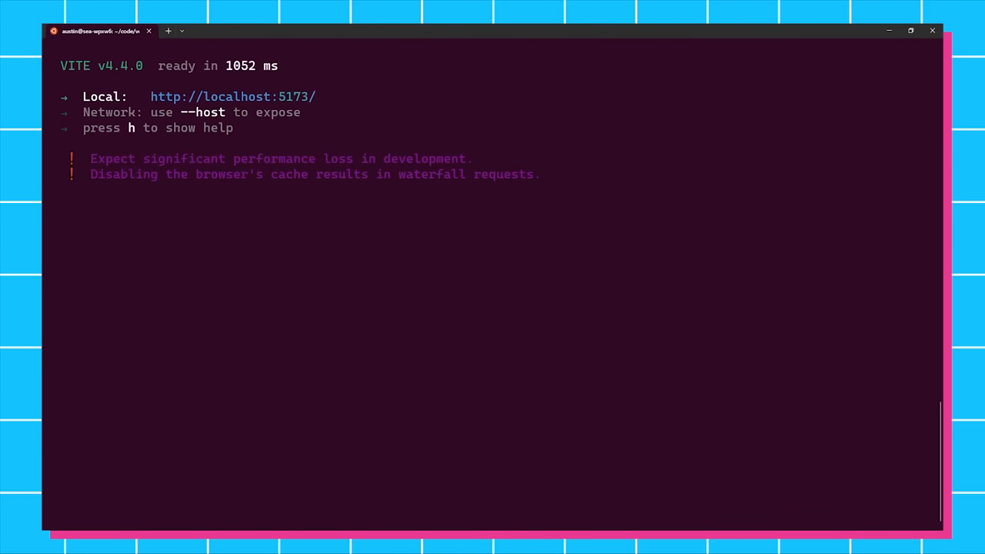
mouse_move(191, 96)
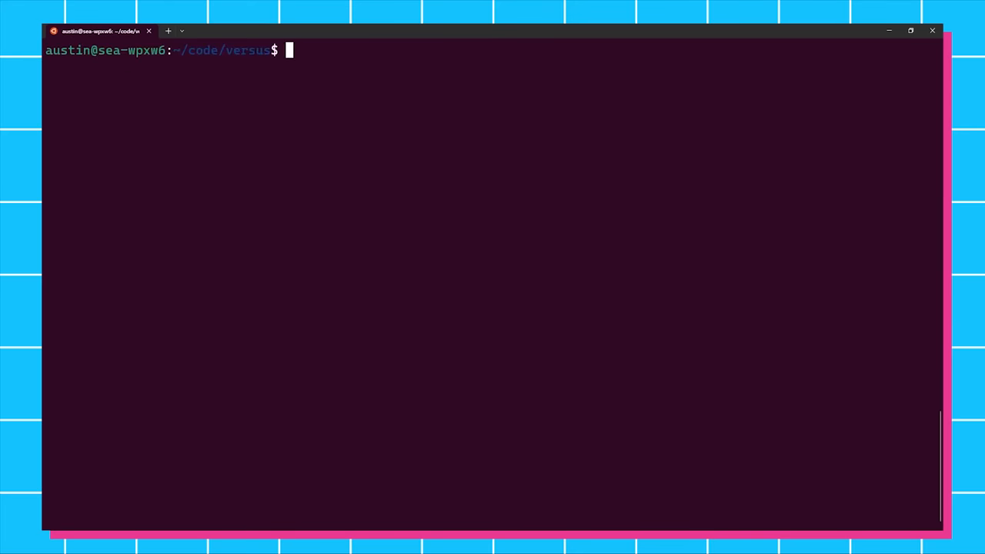
Step: Run 'npm run qwik add' and move down the list to the Tailwind integration
type("npm r")
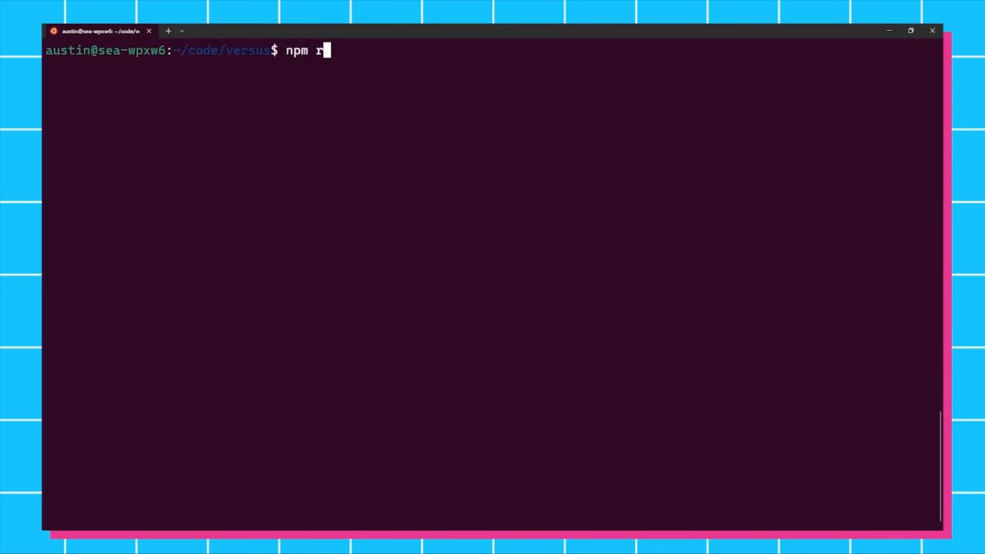
type("un qwik")
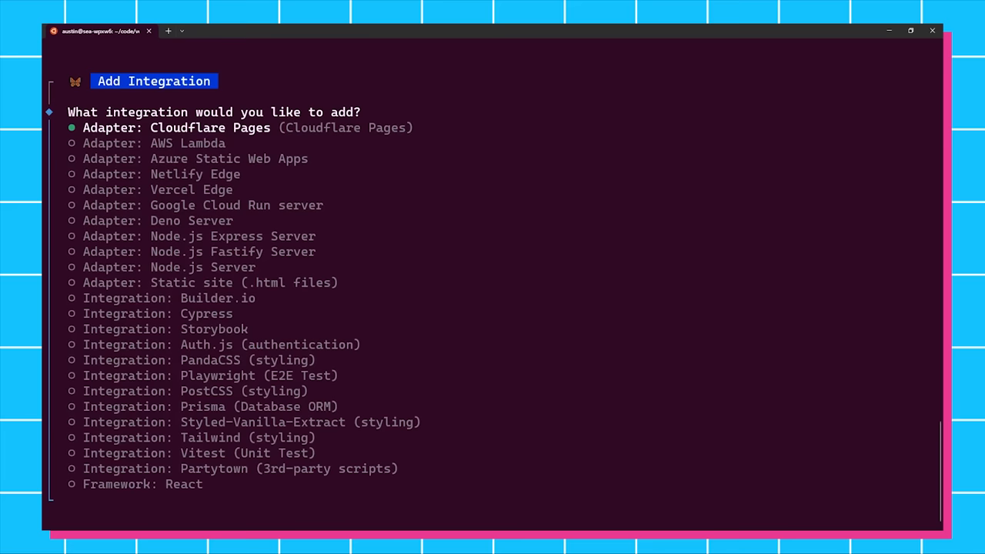
key("down")
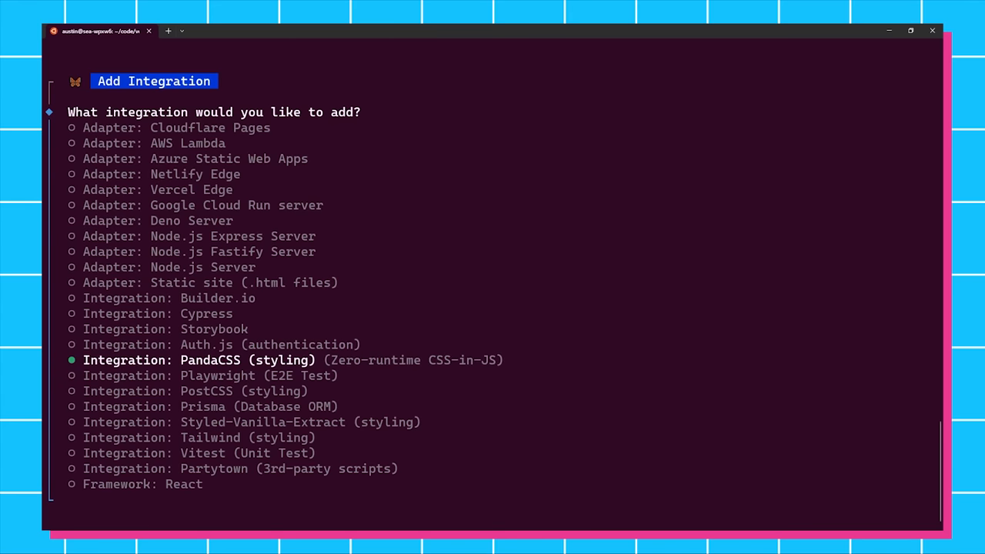
key("down")
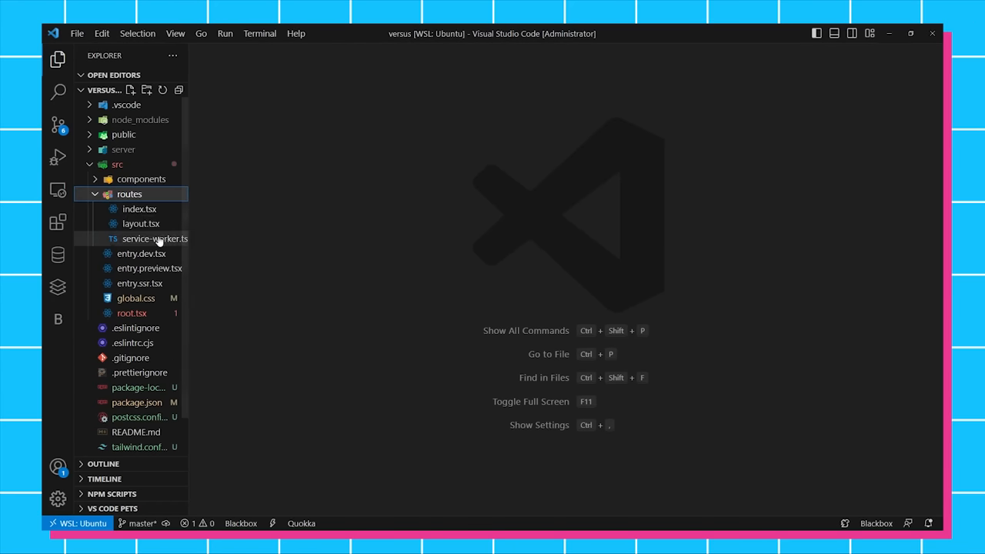
Step: Open src/routes/index.tsx and start typing class="text-4 in the h1 tag
double_click(140, 209)
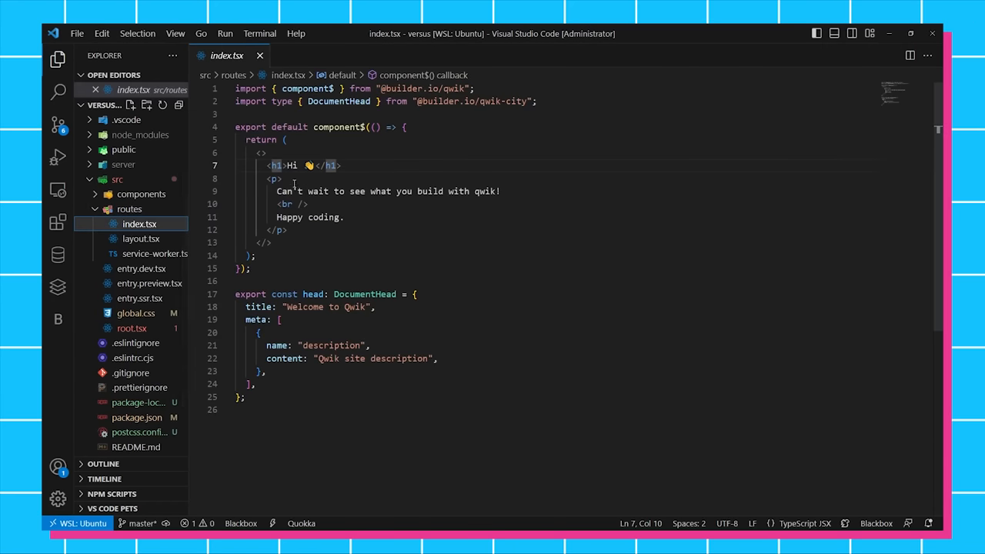
type("clas")
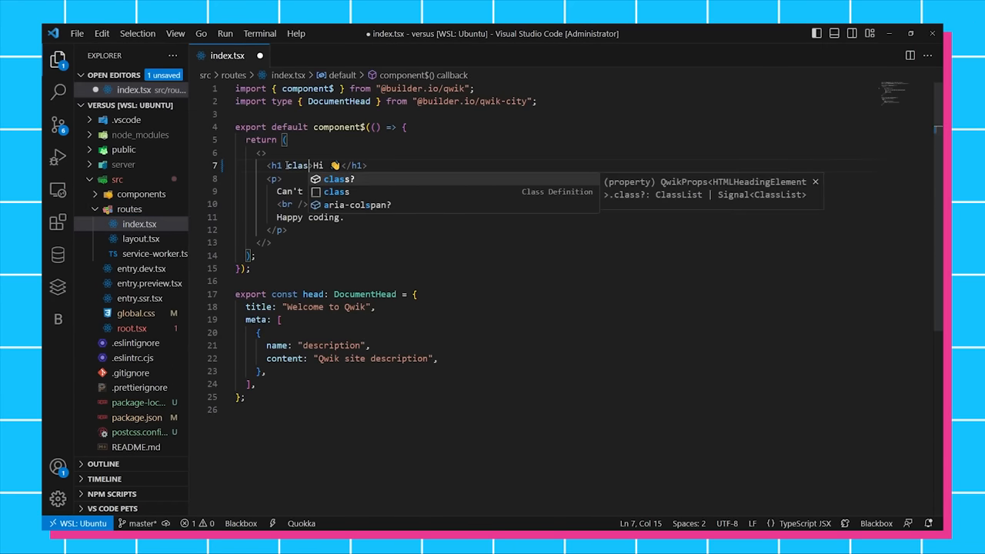
type("=\"")
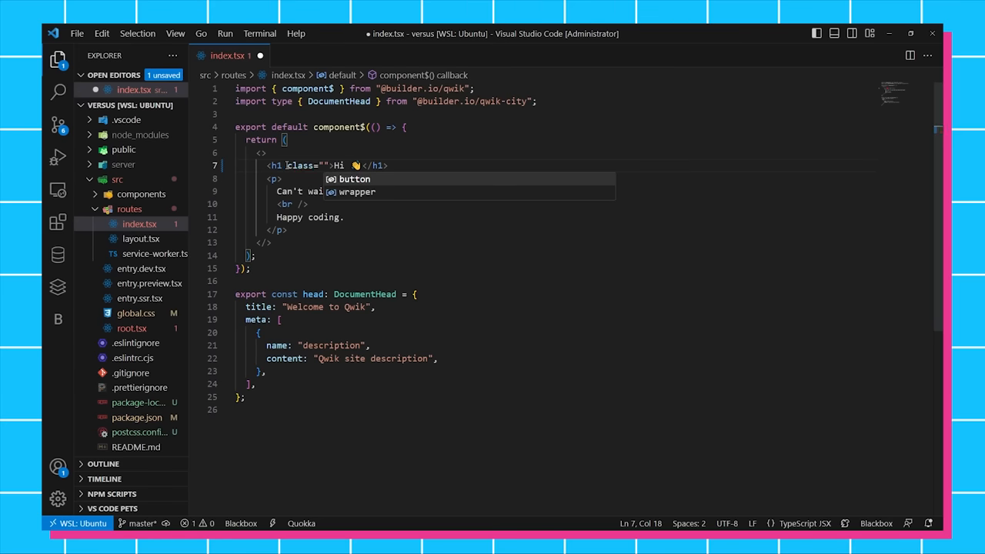
type("text-")
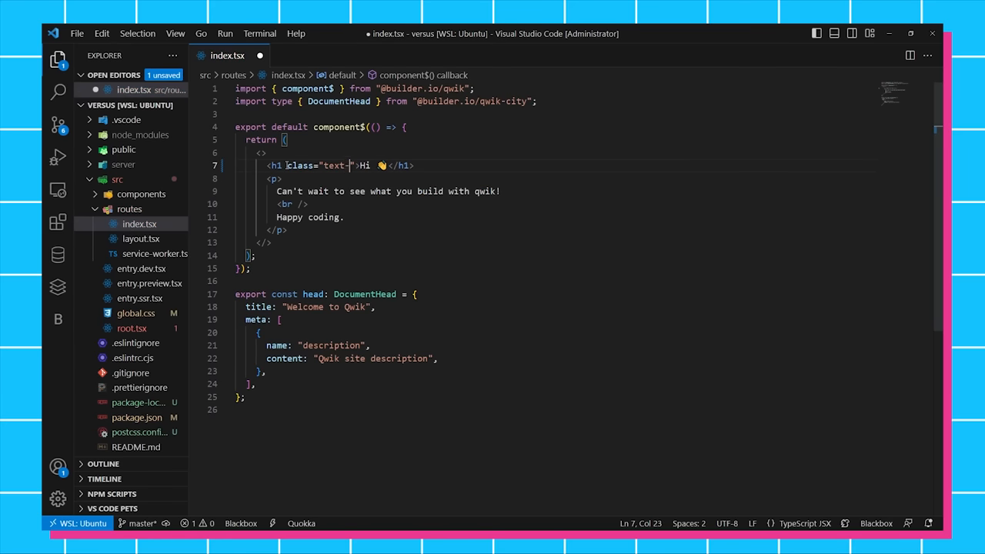
type("4")
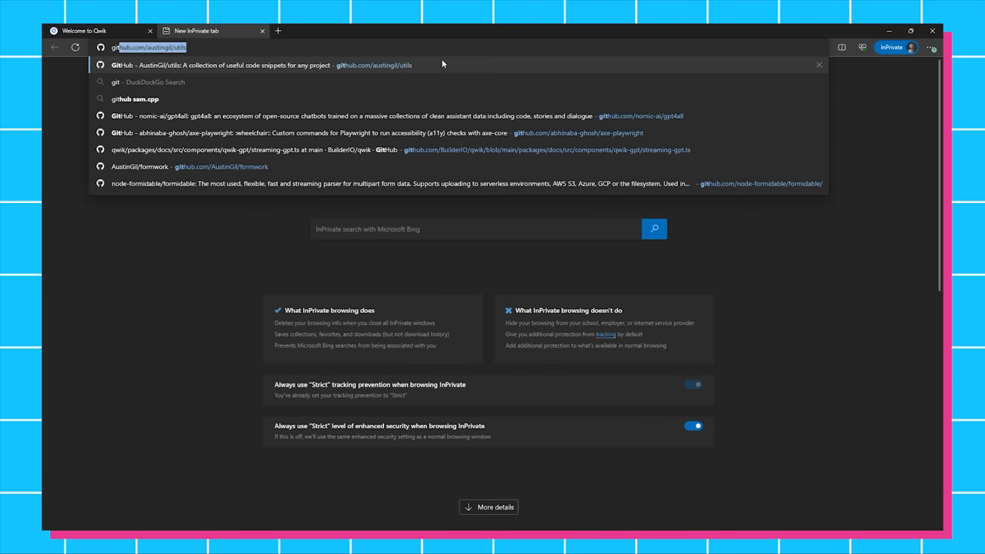
Step: Open github.com/austingil/utils and view css/theme.css to copy its code
left_click(231, 65)
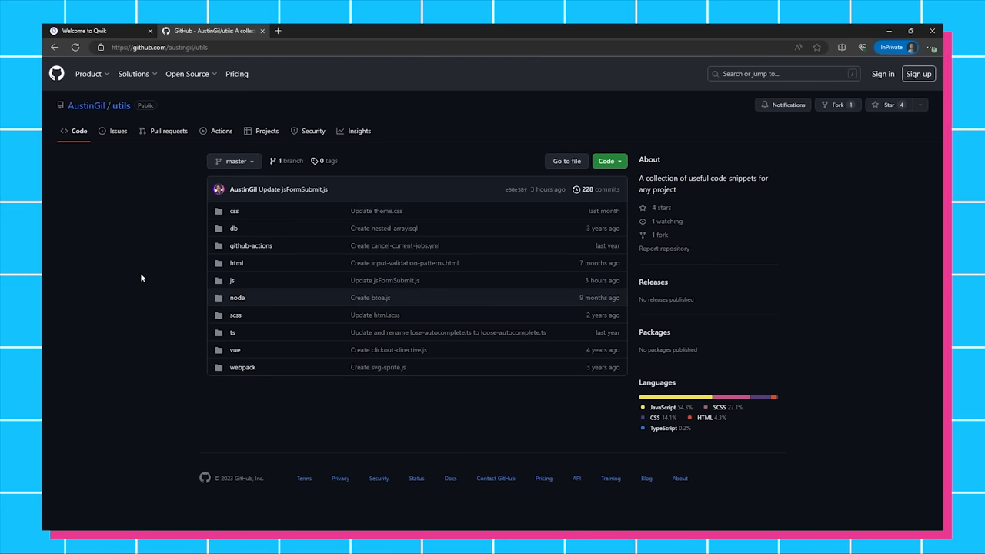
mouse_move(233, 228)
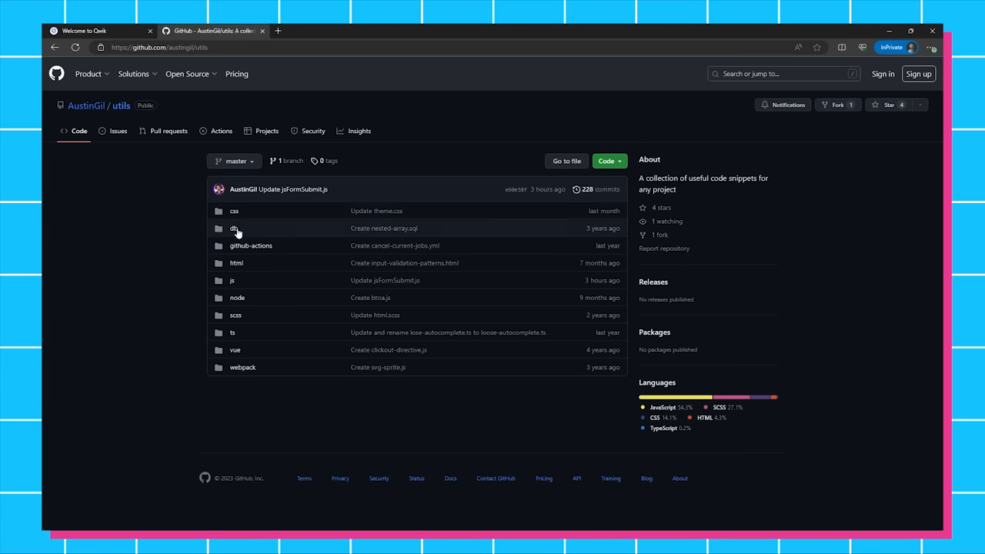
left_click(234, 210)
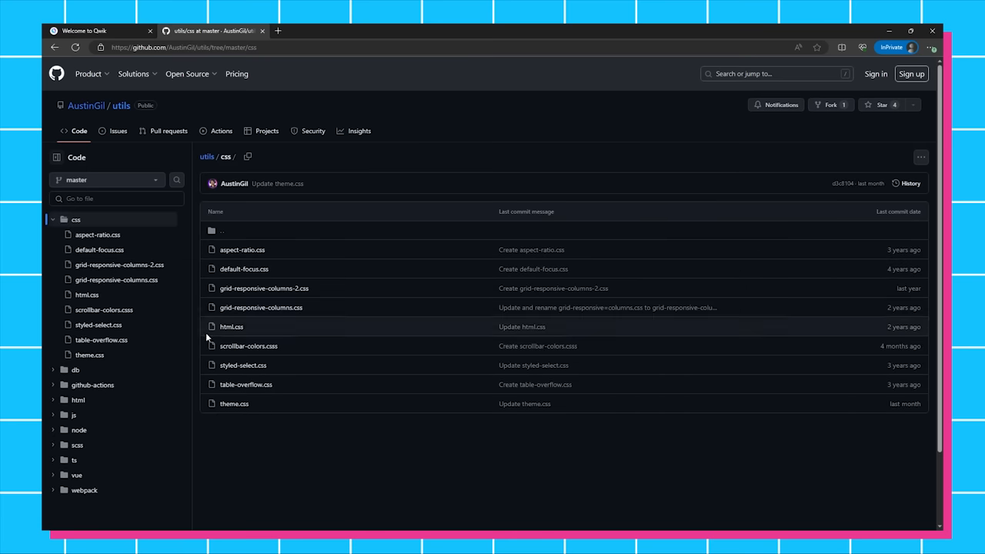
left_click(234, 403)
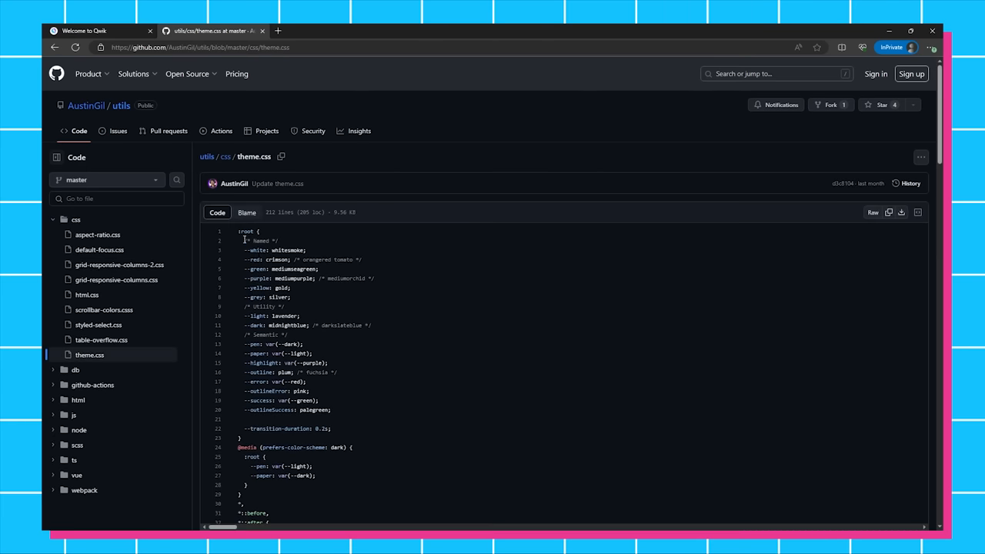
scroll("down", 3)
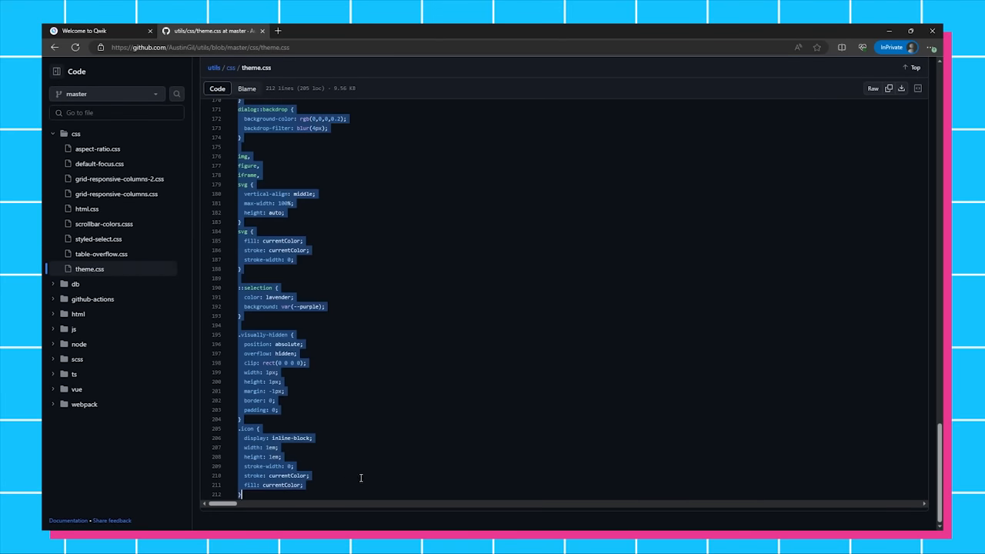
mouse_move(651, 389)
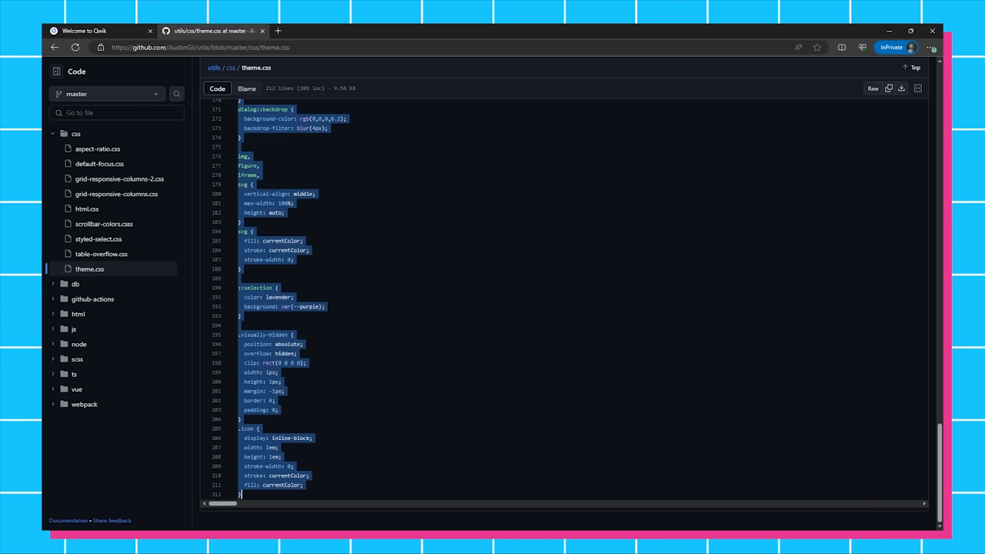
left_click(84, 31)
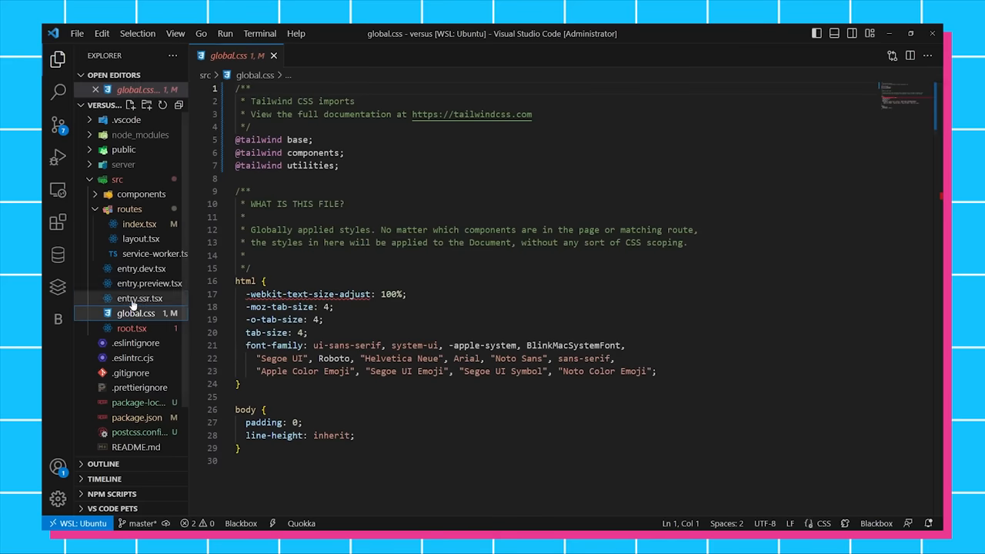
Step: Paste the theme CSS into global.css below the Tailwind imports
left_click(341, 165)
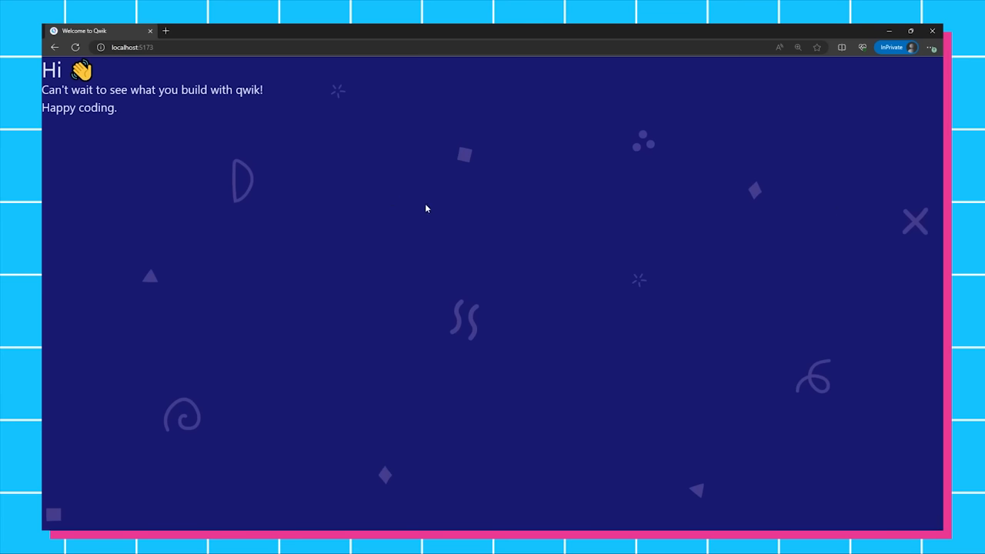
Step: Open Edge developer tools on localhost:5173 and inspect body styles in Elements
key("F12")
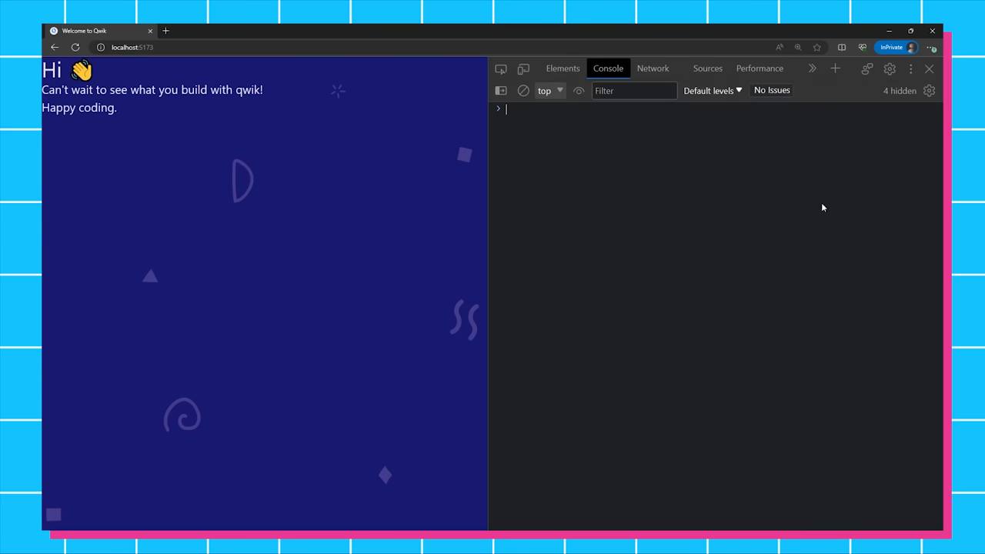
left_click(563, 67)
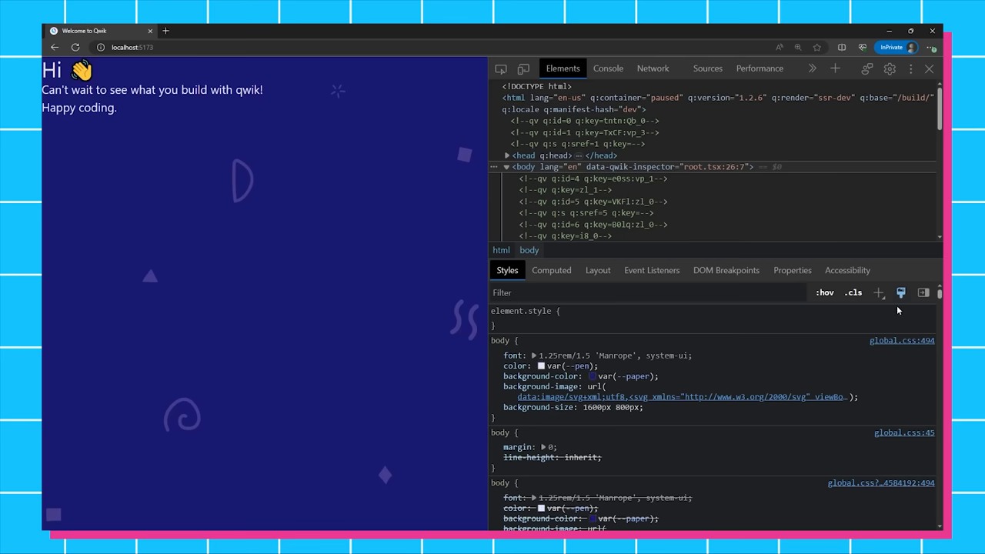
mouse_move(423, 189)
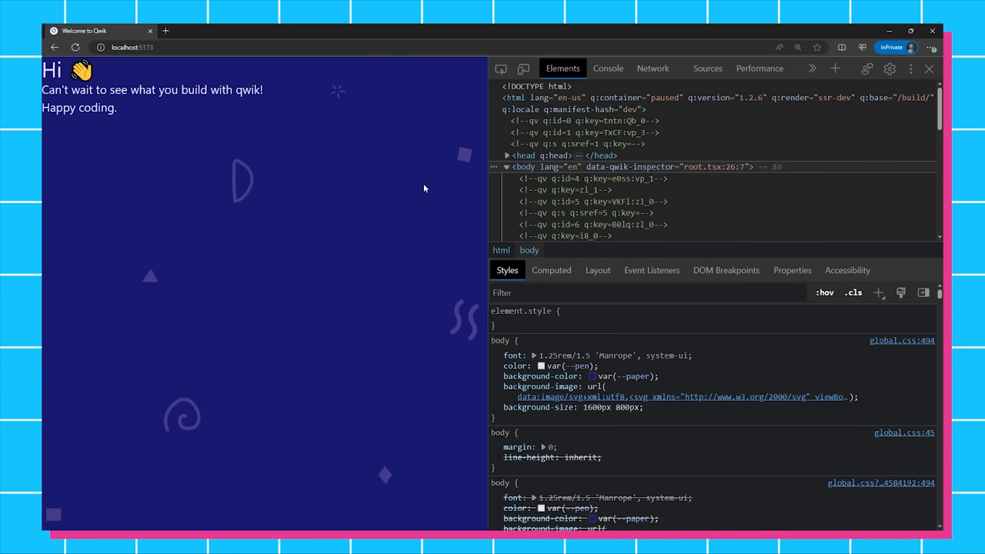
mouse_move(373, 138)
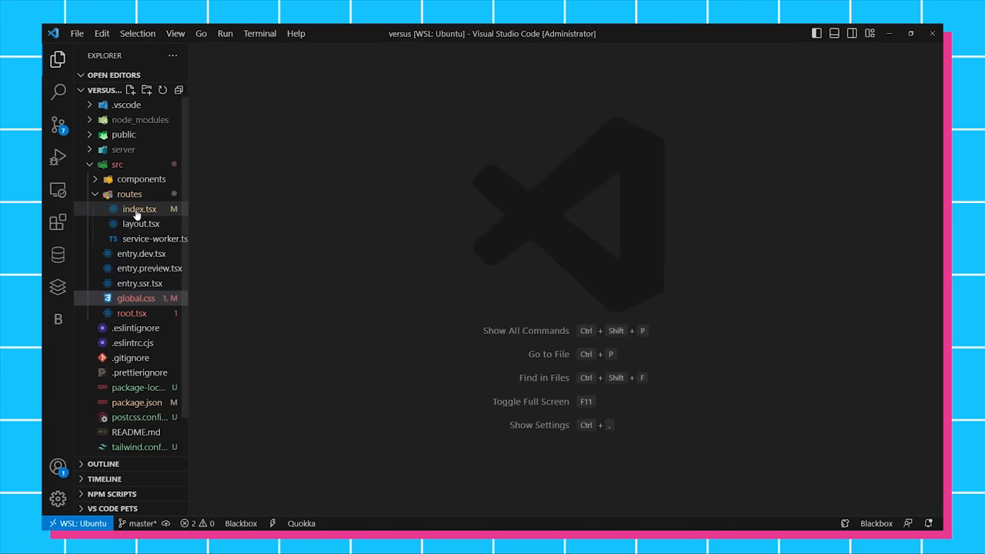
Step: In index.tsx, give <main> the classes max-w-4xl mx-auto p-4 and save
double_click(139, 208)
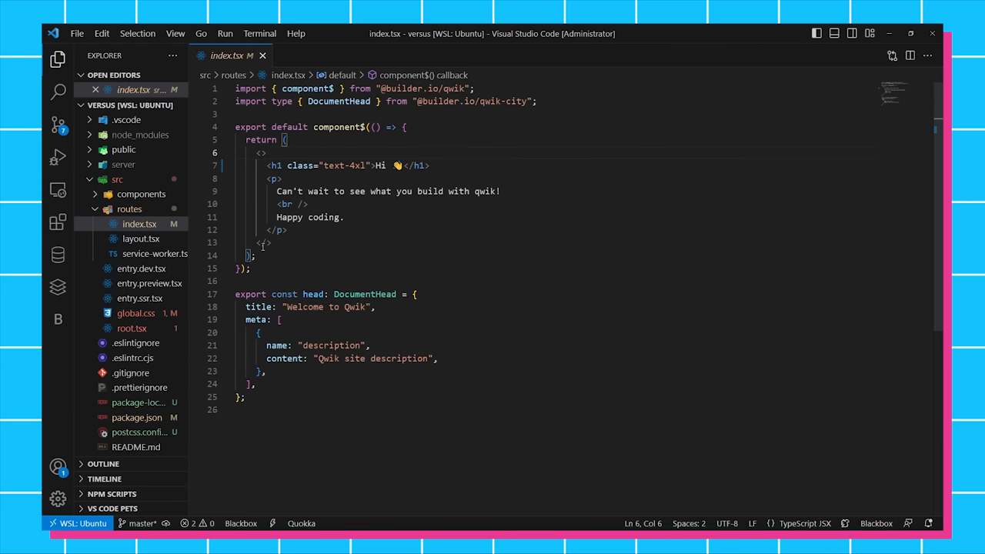
type("main")
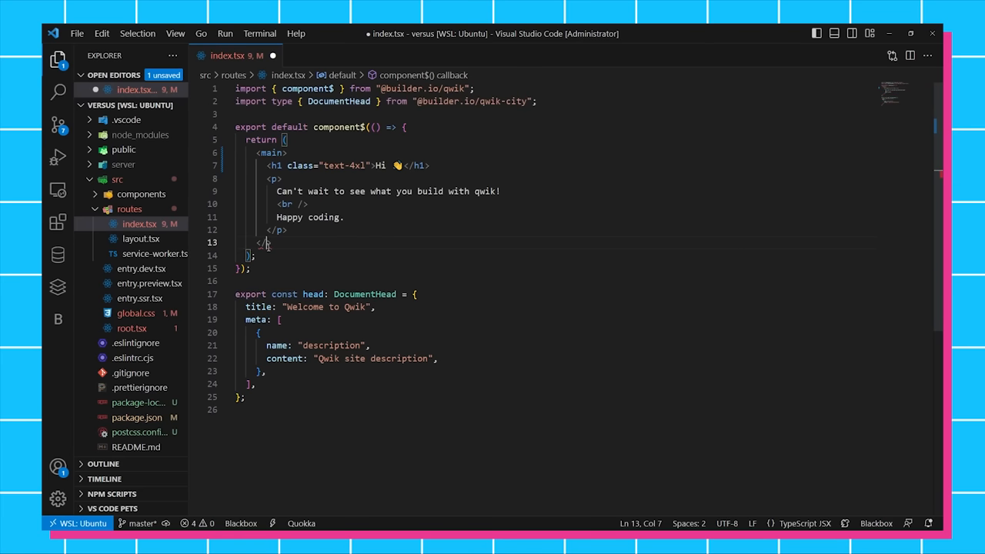
type("main>")
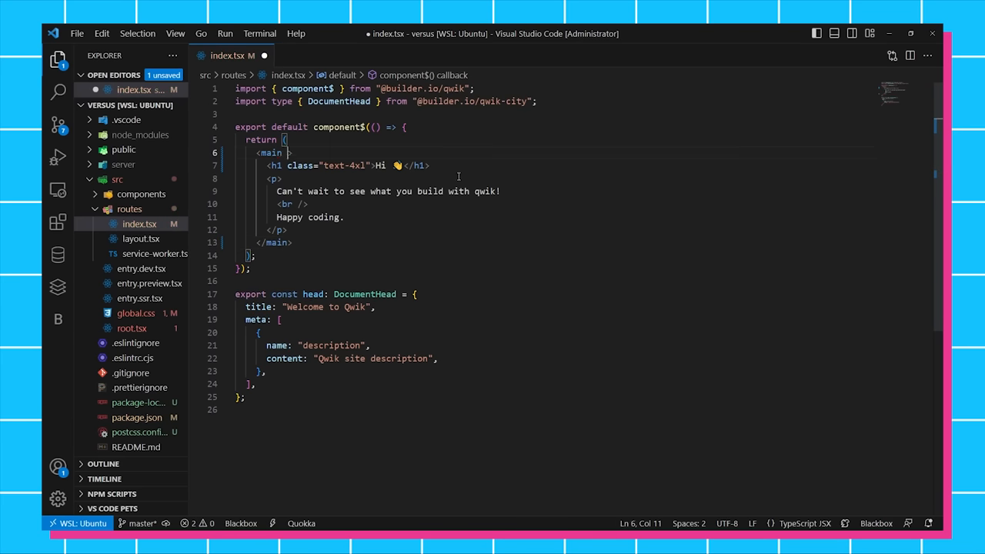
type("class")
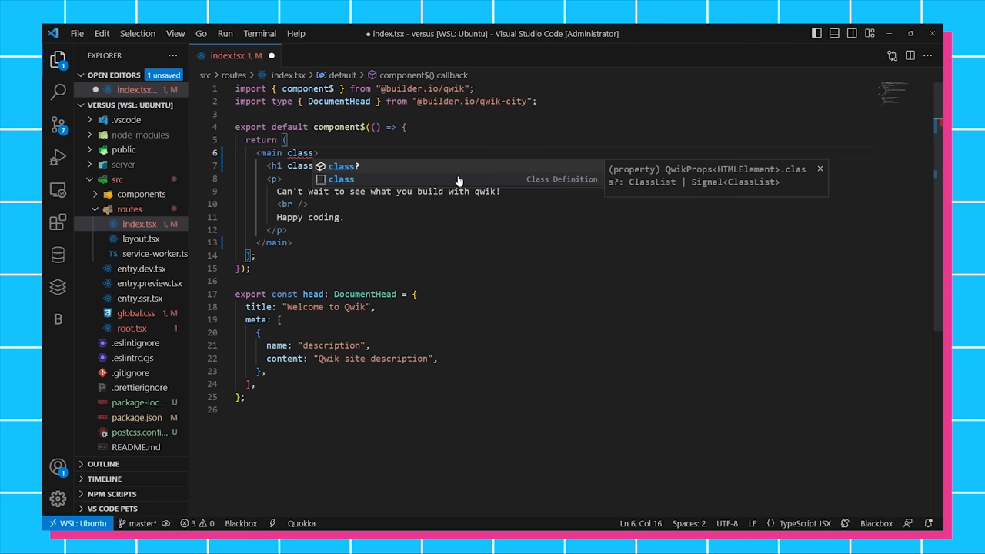
type("max-\"")
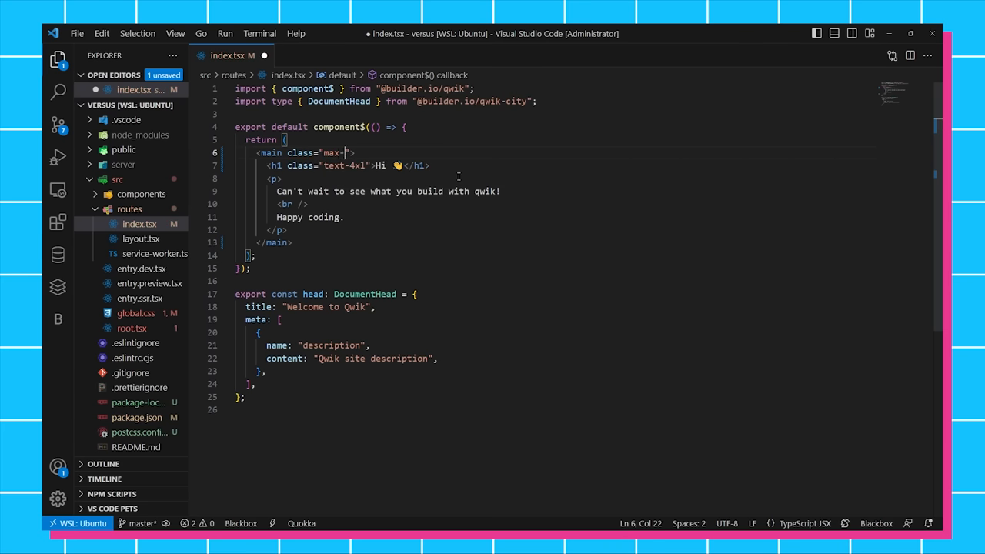
type("w-4xl")
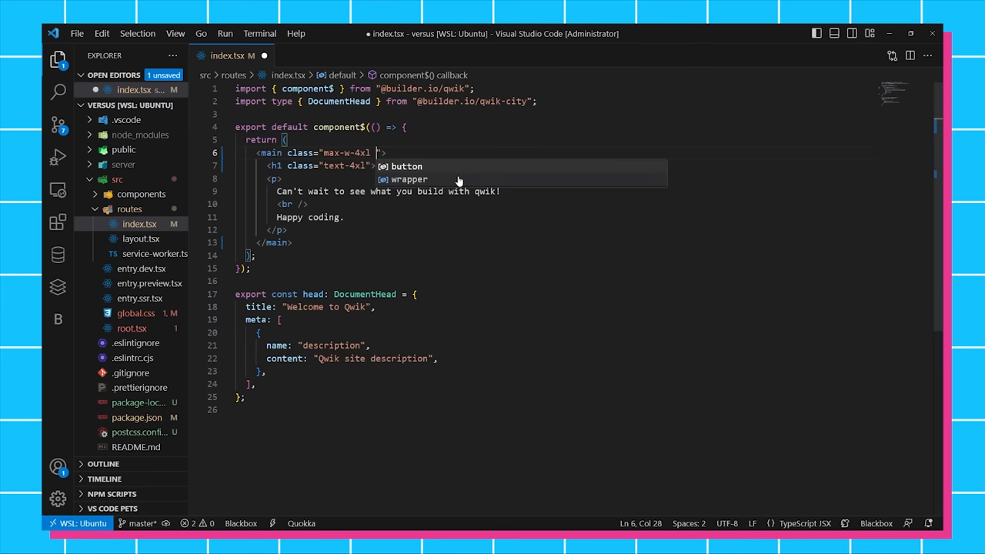
type("mx-auto p")
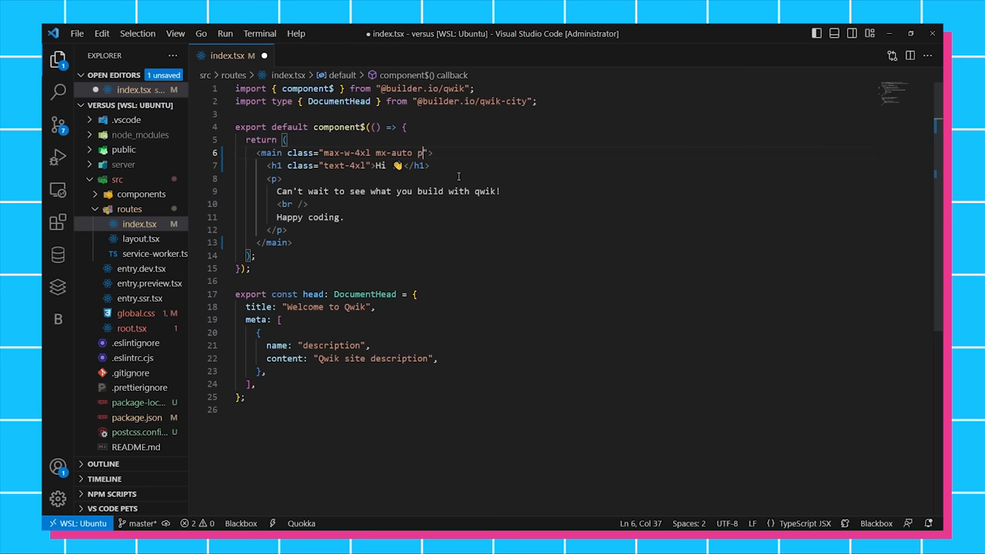
type("-4")
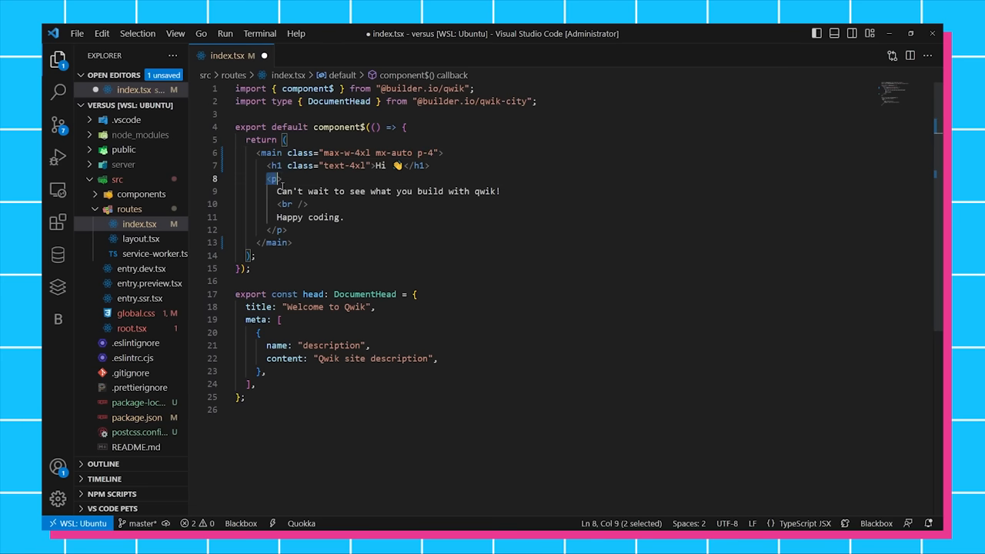
key("Delete")
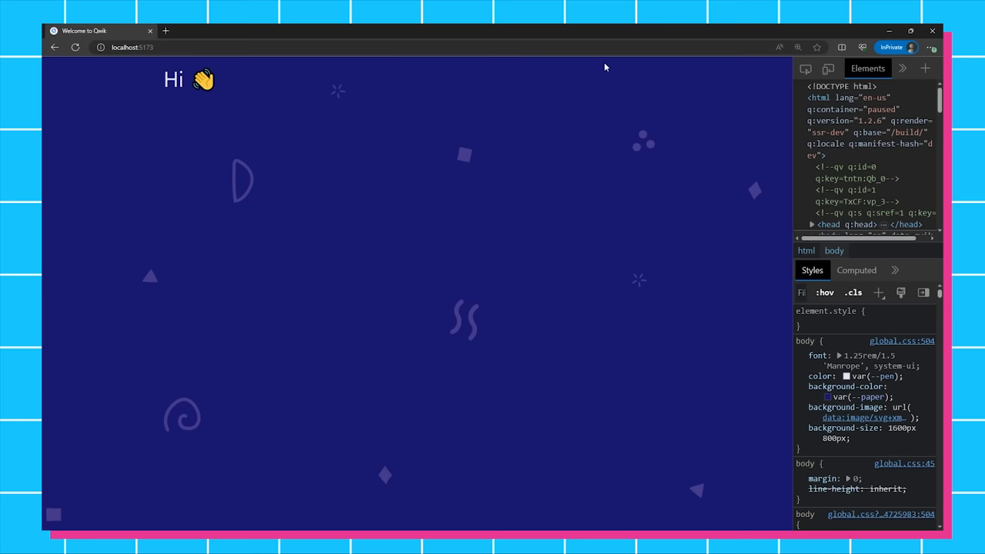
mouse_move(846, 97)
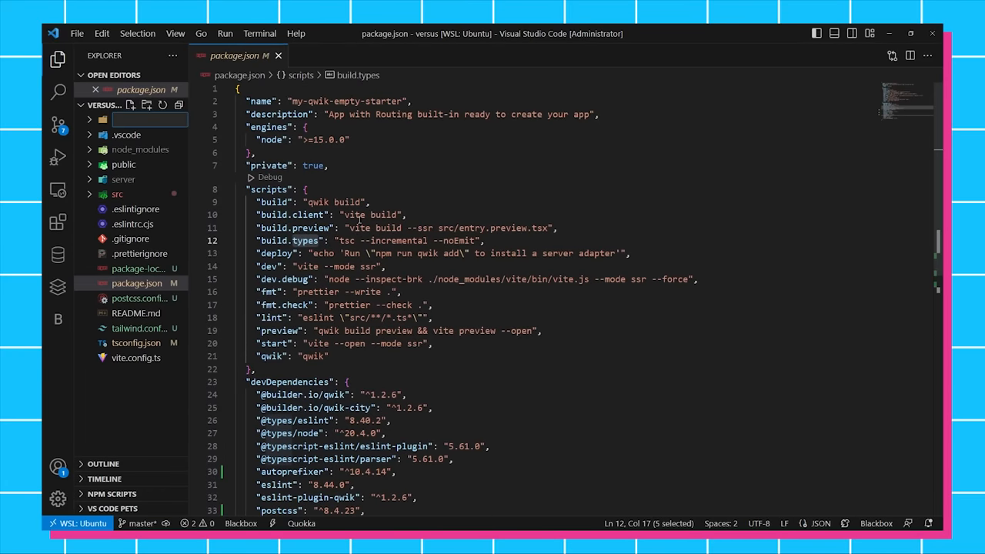
Step: Create a root-level stages/1 folder and expand src
type("stages")
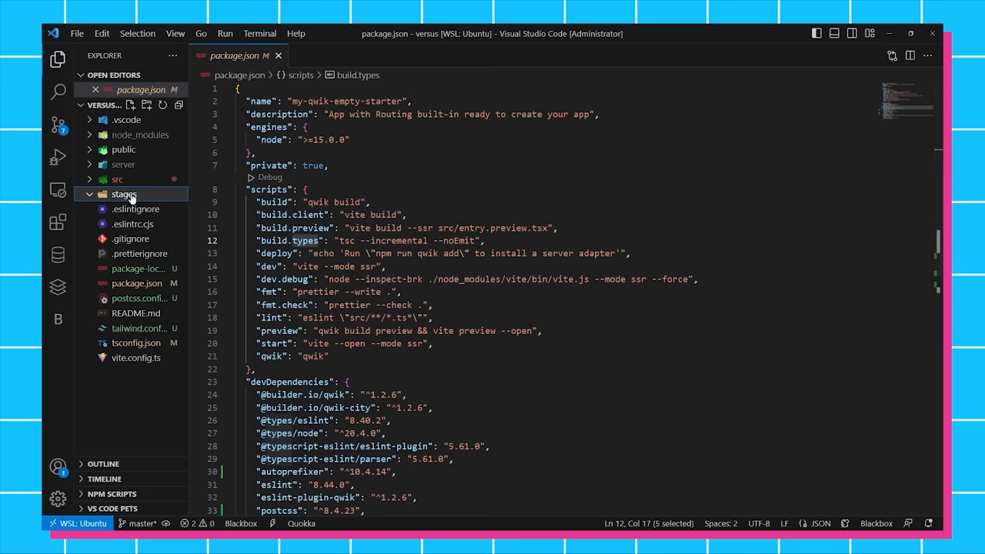
left_click(279, 55)
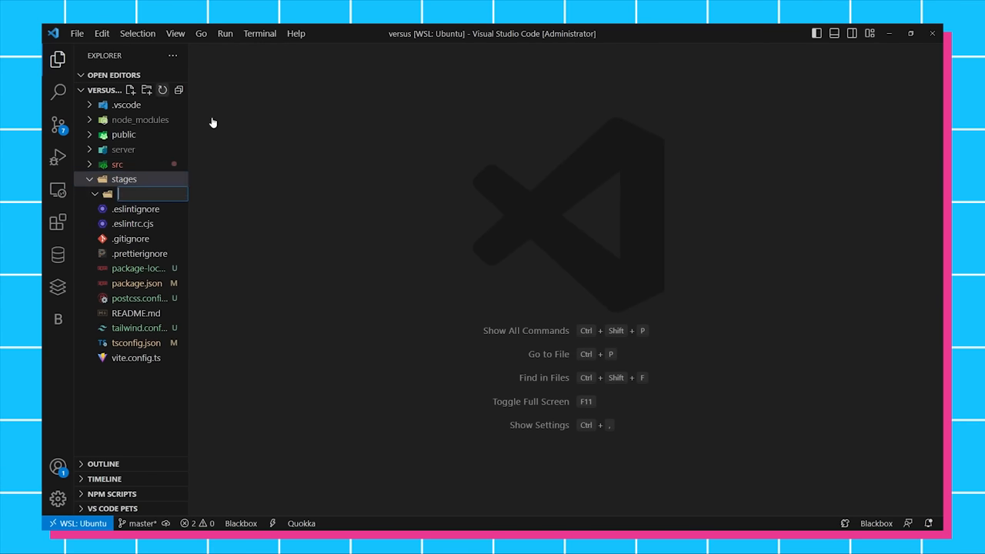
mouse_move(393, 216)
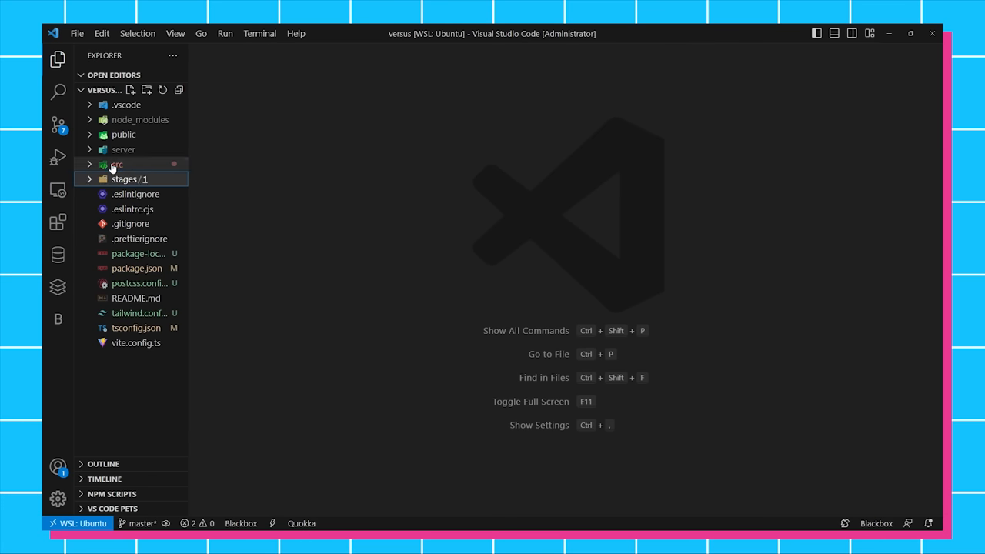
left_click(113, 164)
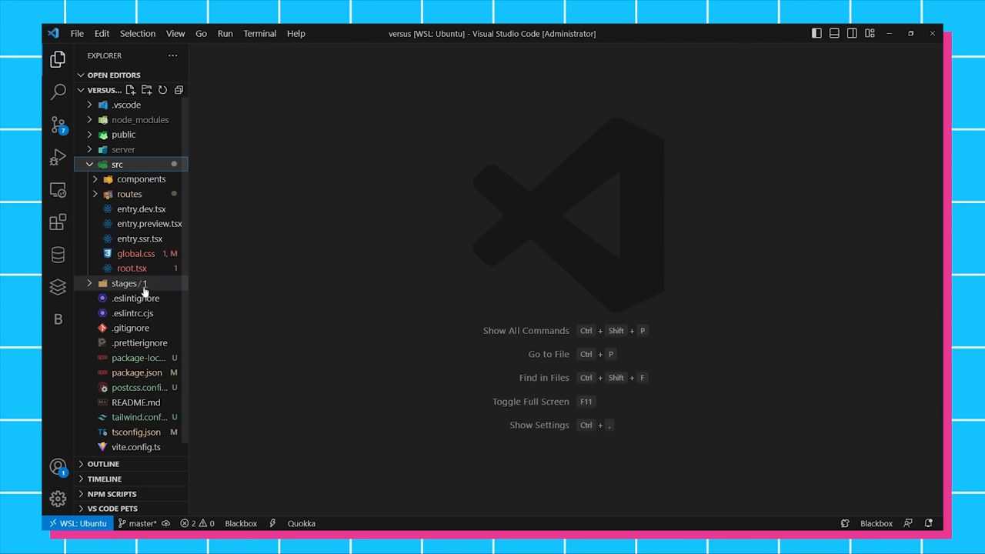
mouse_move(142, 284)
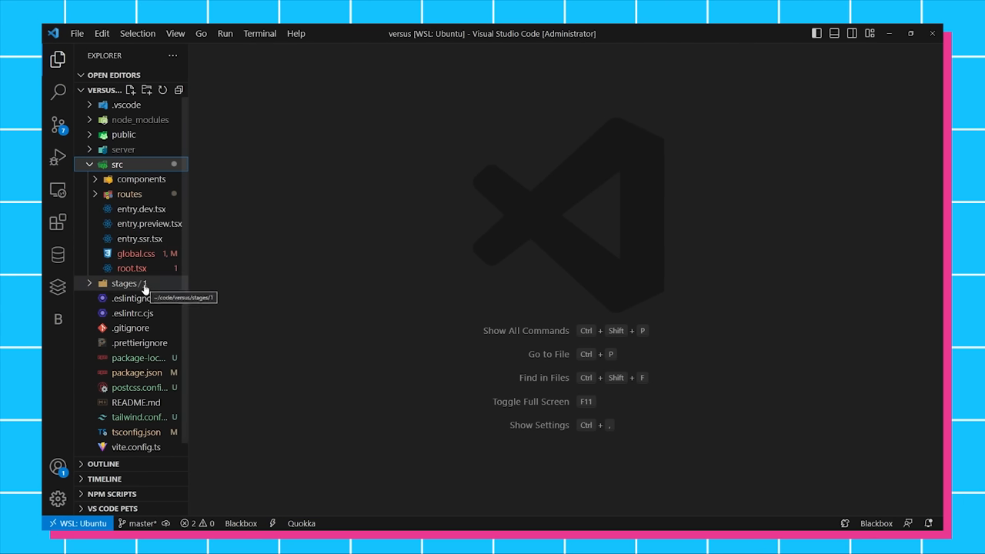
mouse_move(587, 215)
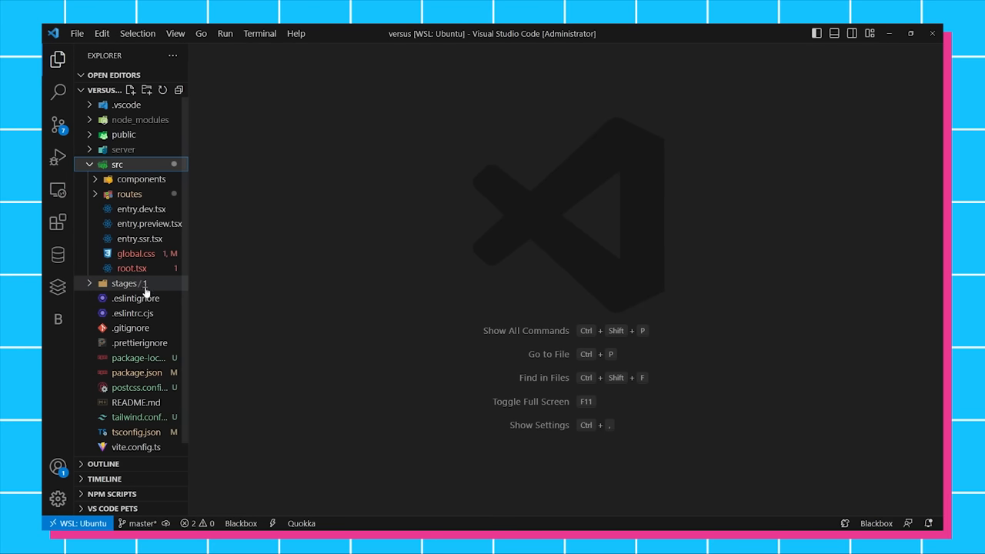
mouse_move(146, 283)
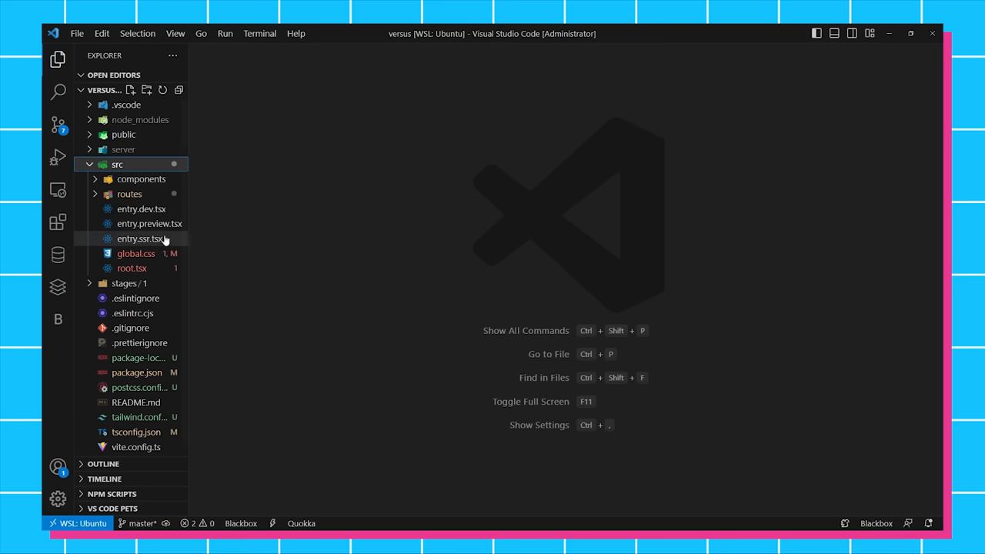
Step: Copy components, routes, entry files, global.css and root.tsx from src into stages/1, then verify
left_click(141, 179)
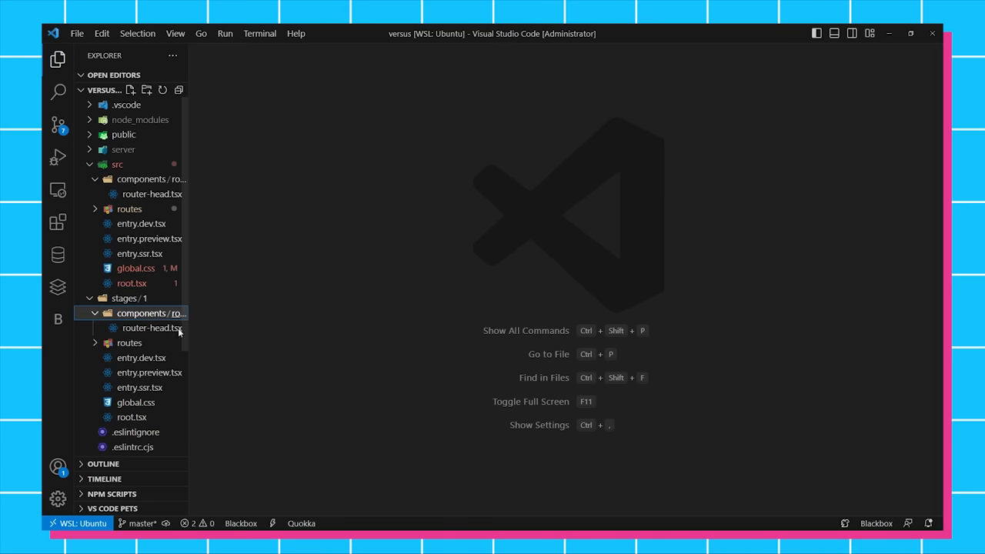
left_click(129, 297)
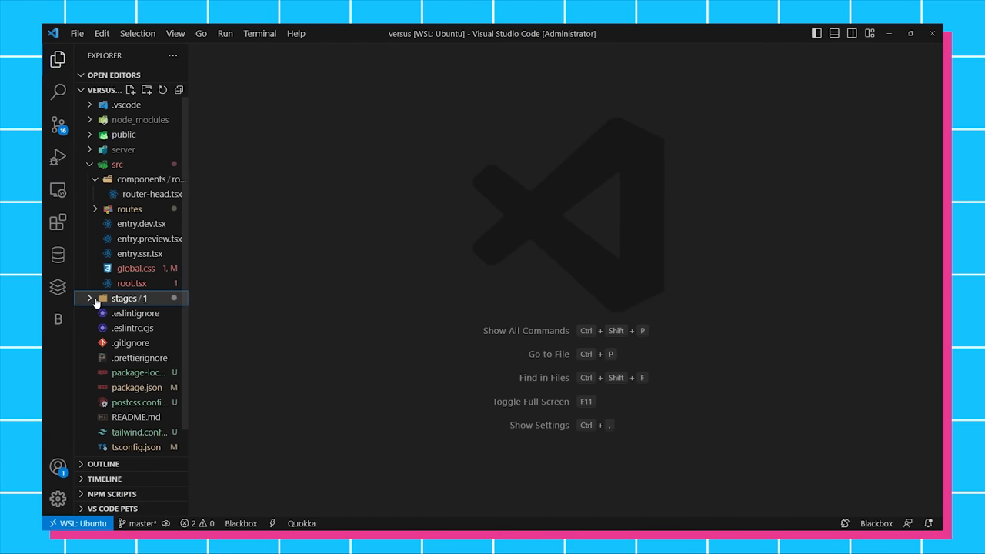
left_click(117, 164)
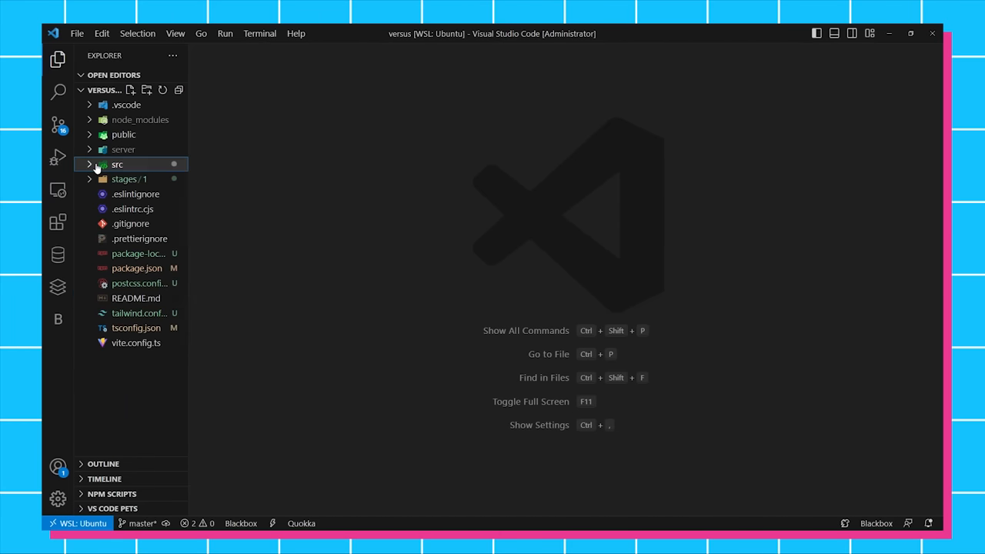
left_click(117, 164)
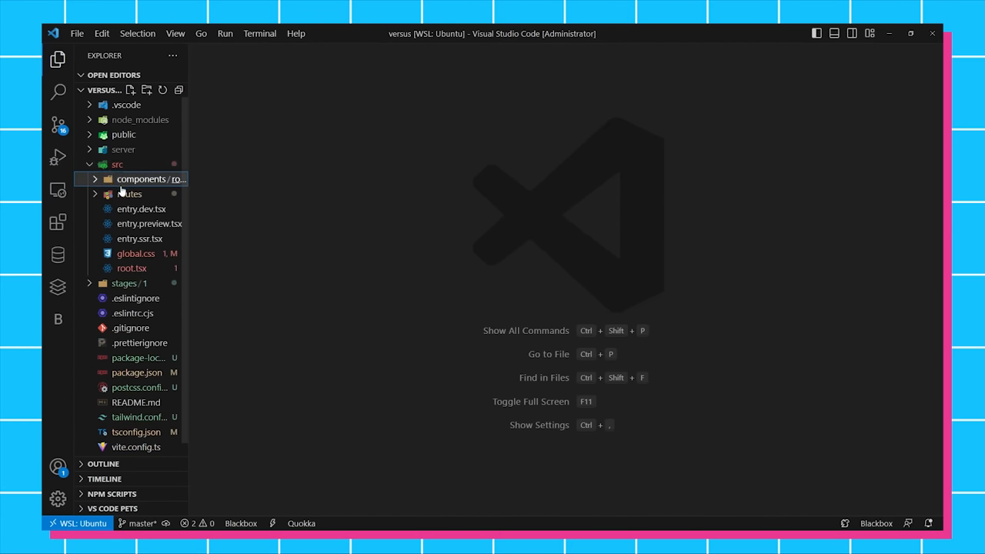
left_click(129, 193)
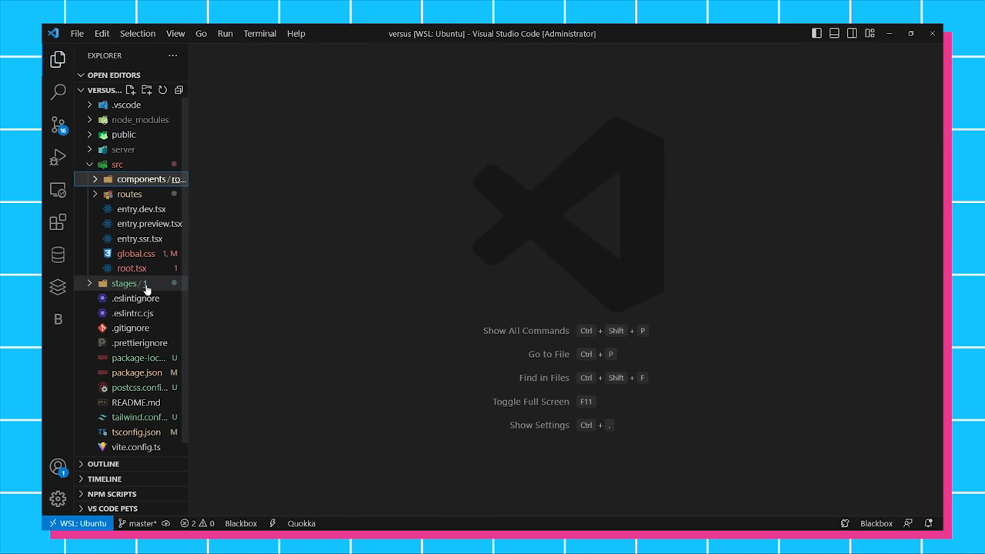
mouse_move(124, 283)
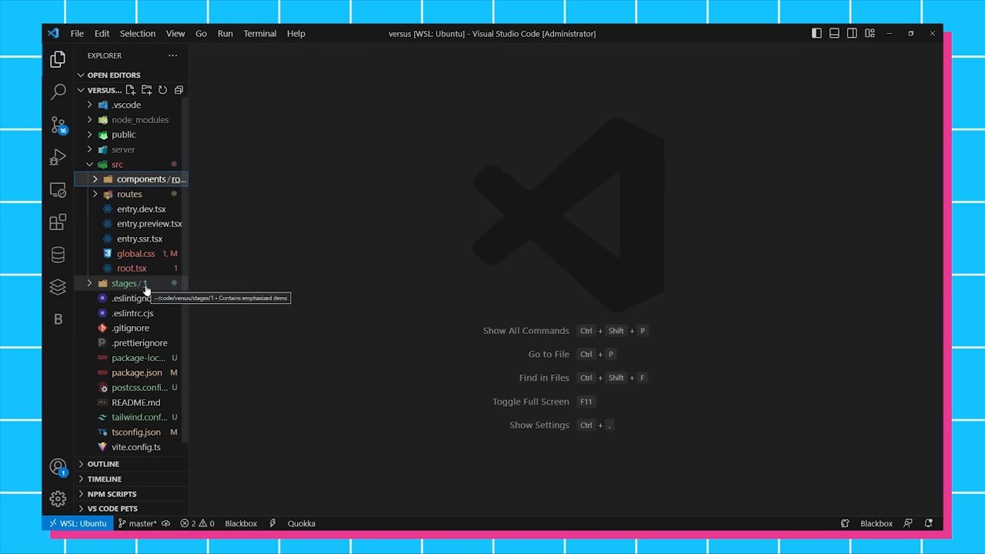
left_click(124, 283)
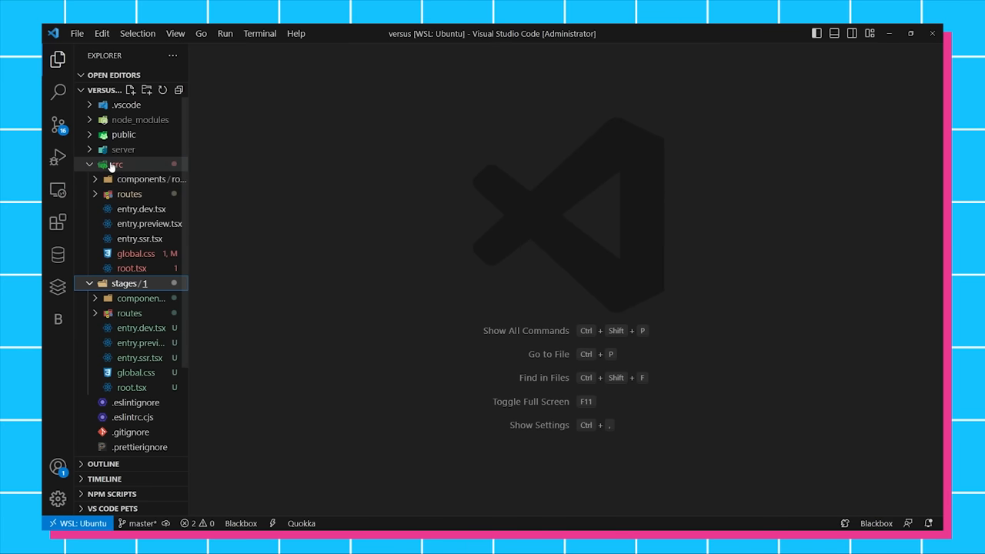
left_click(116, 164)
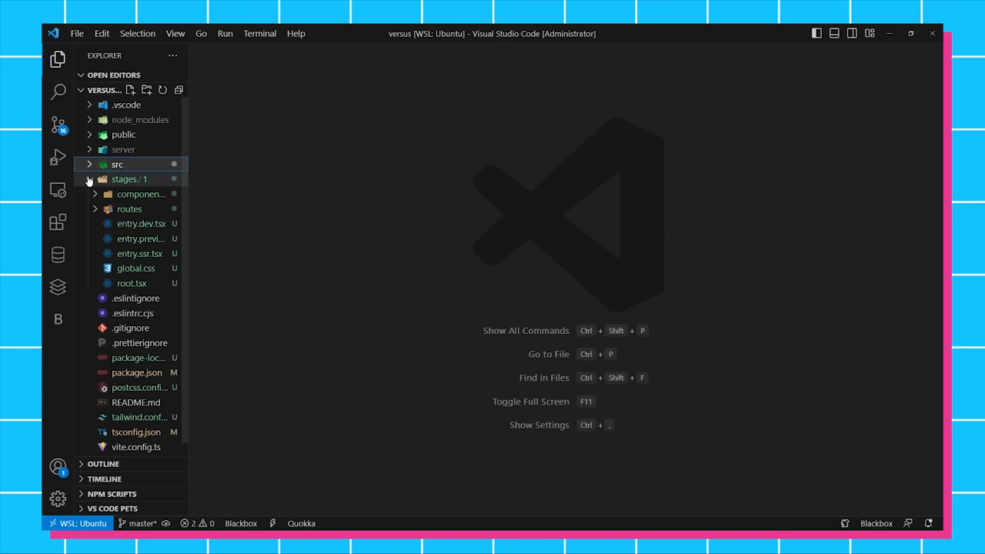
Step: Commit the 16 changes as 'I sure hope this works' and publish as public GitHub repo
left_click(57, 124)
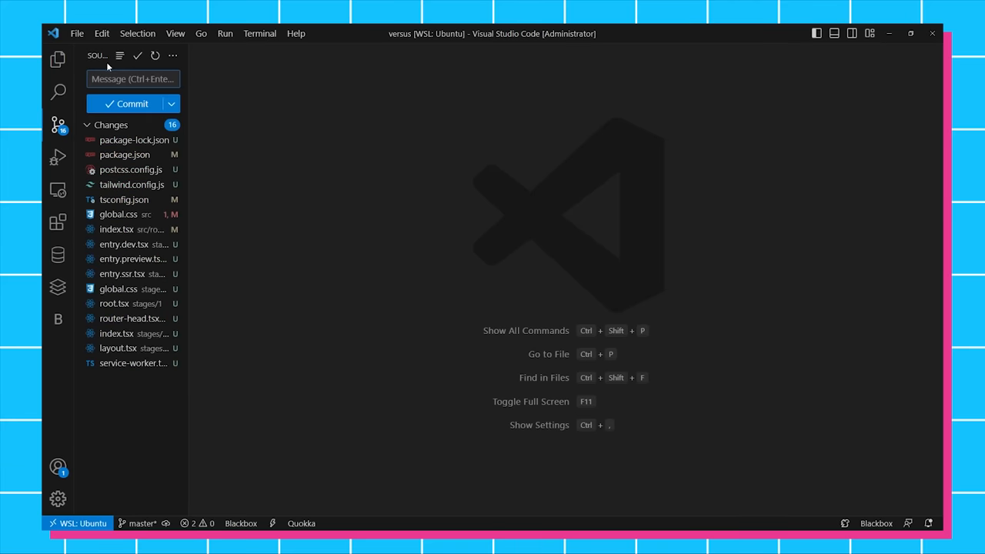
left_click(131, 78)
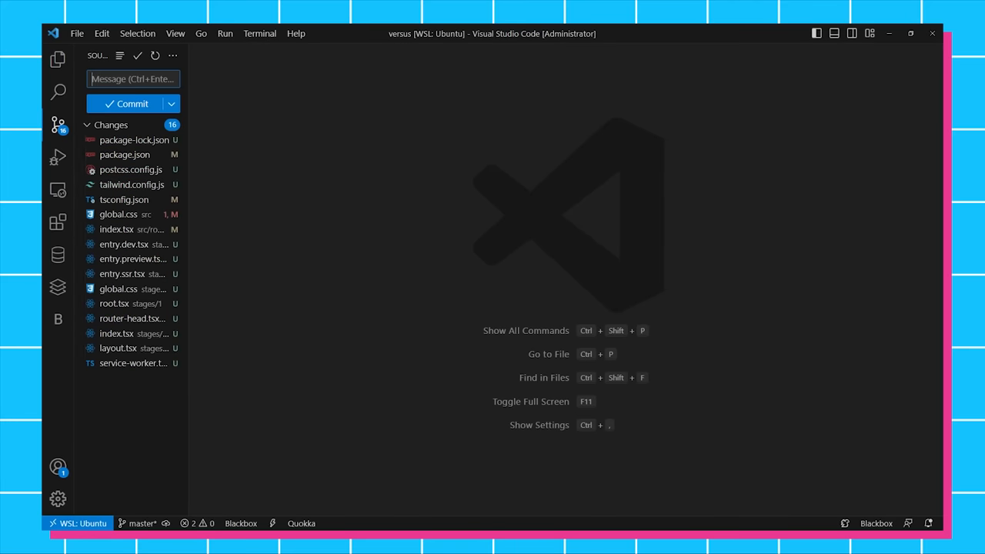
type("I sure hope this")
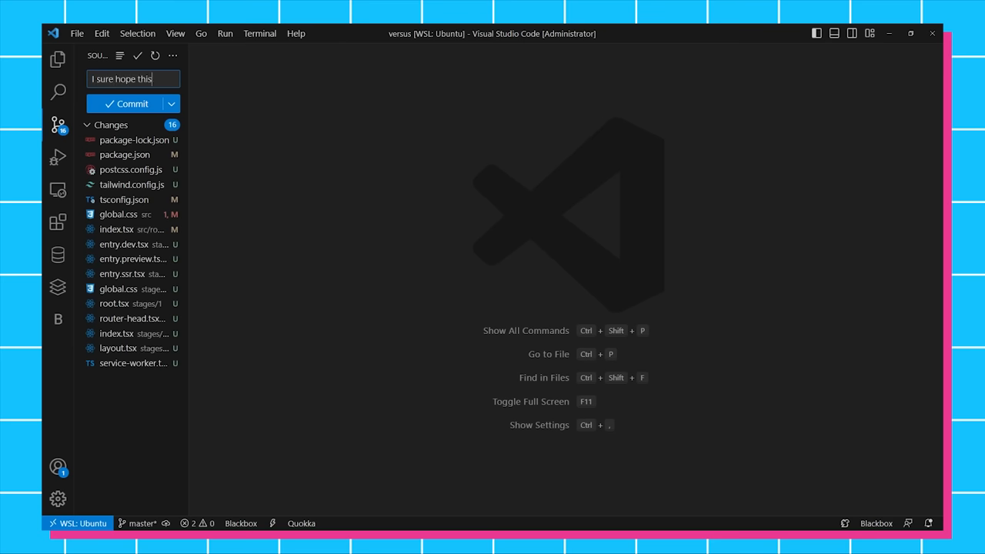
left_click(127, 103)
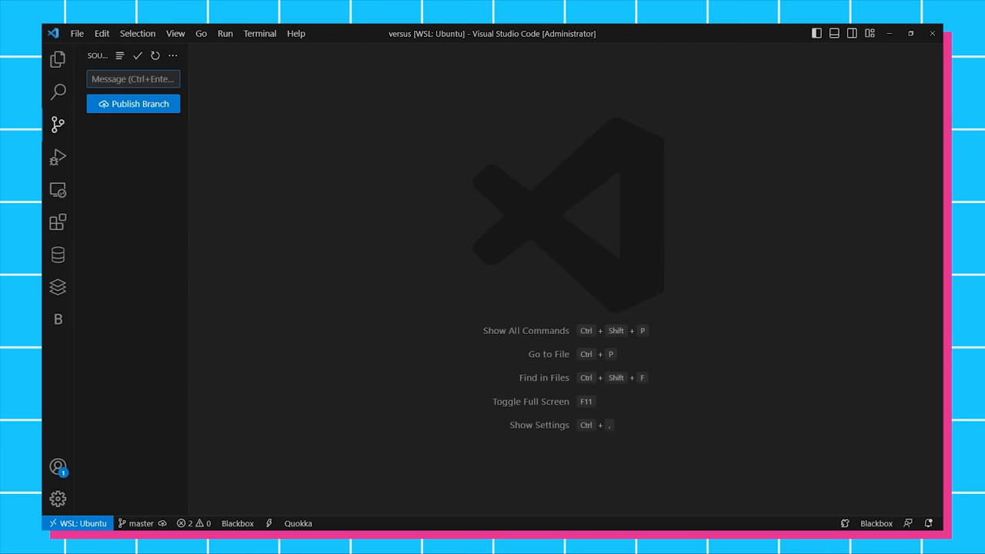
left_click(133, 103)
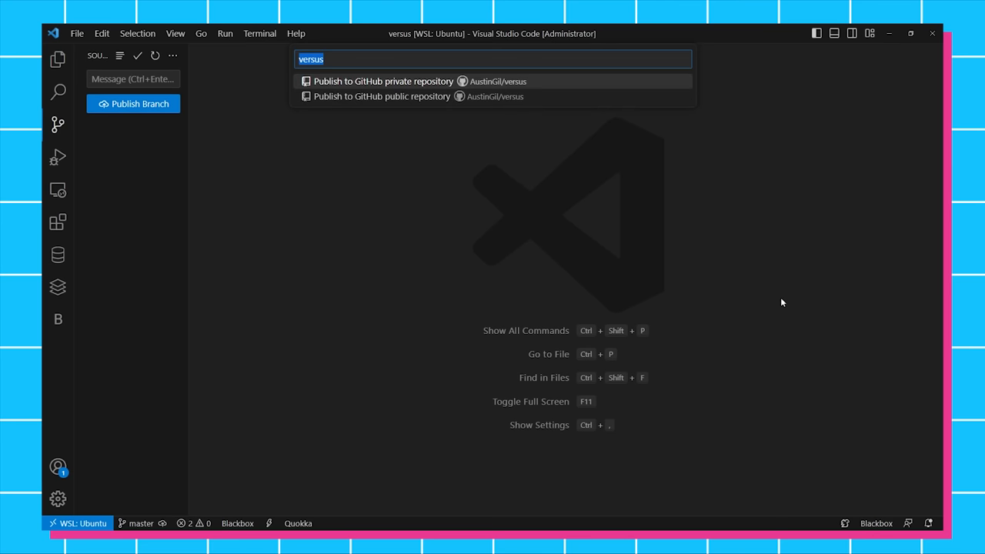
mouse_move(385, 103)
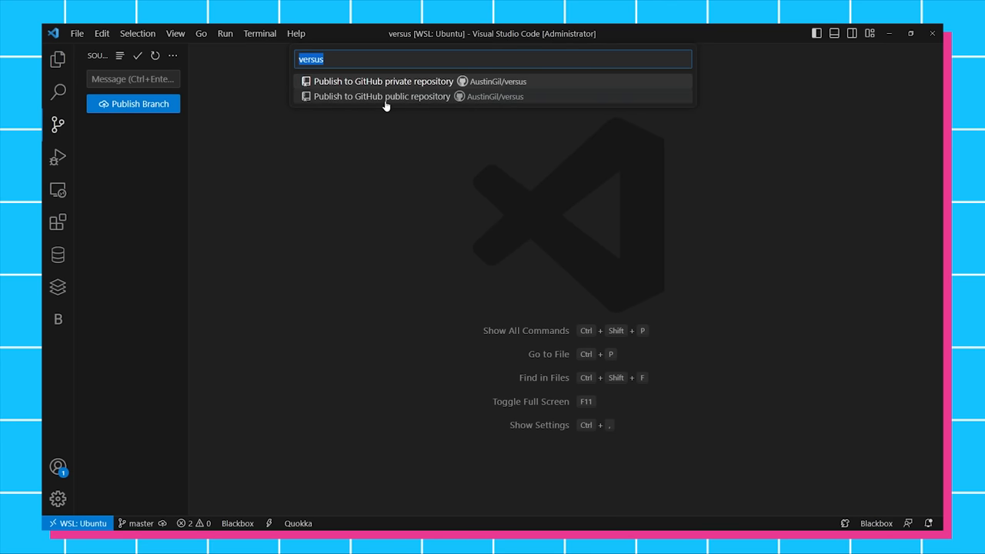
left_click(380, 96)
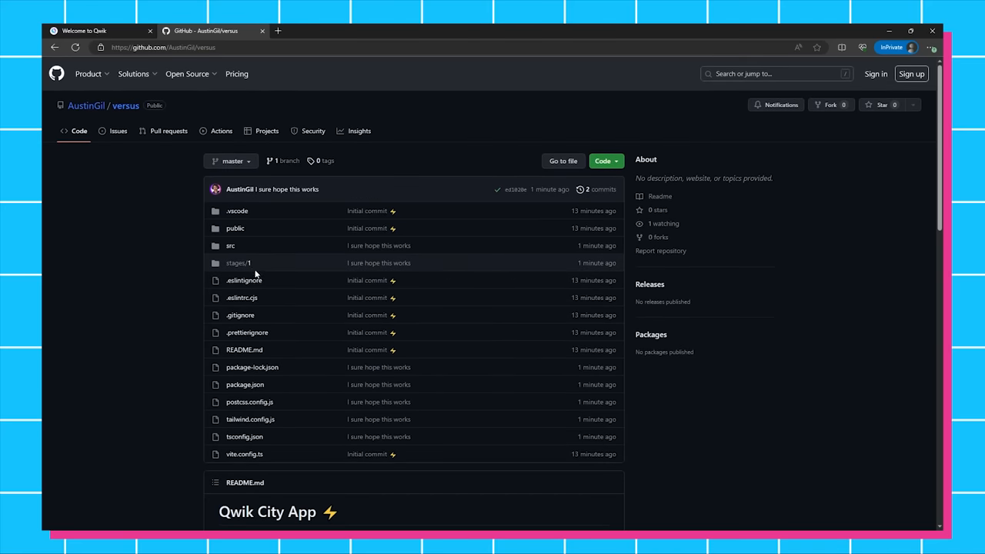
mouse_move(237, 262)
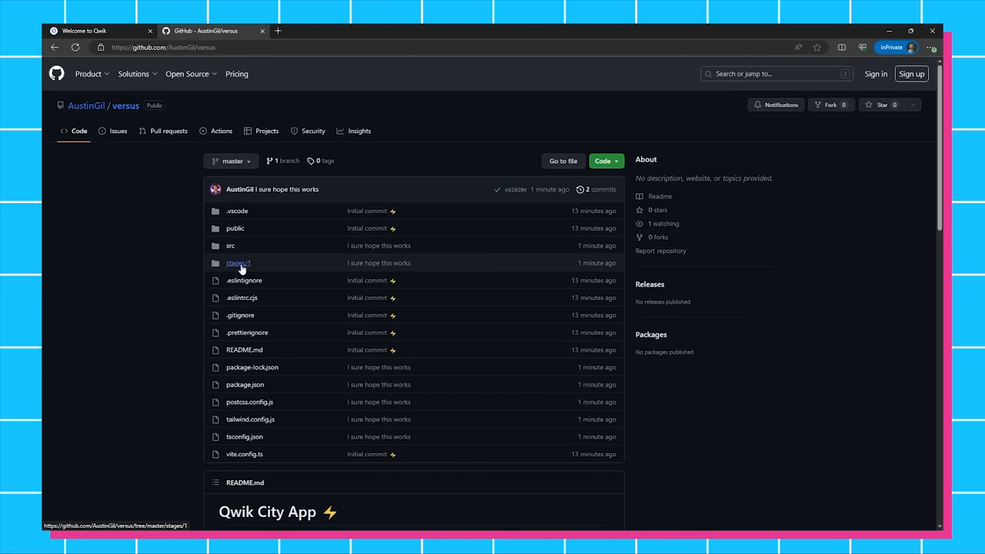
Step: Open the stages/1 folder on the versus repository's GitHub page
left_click(238, 262)
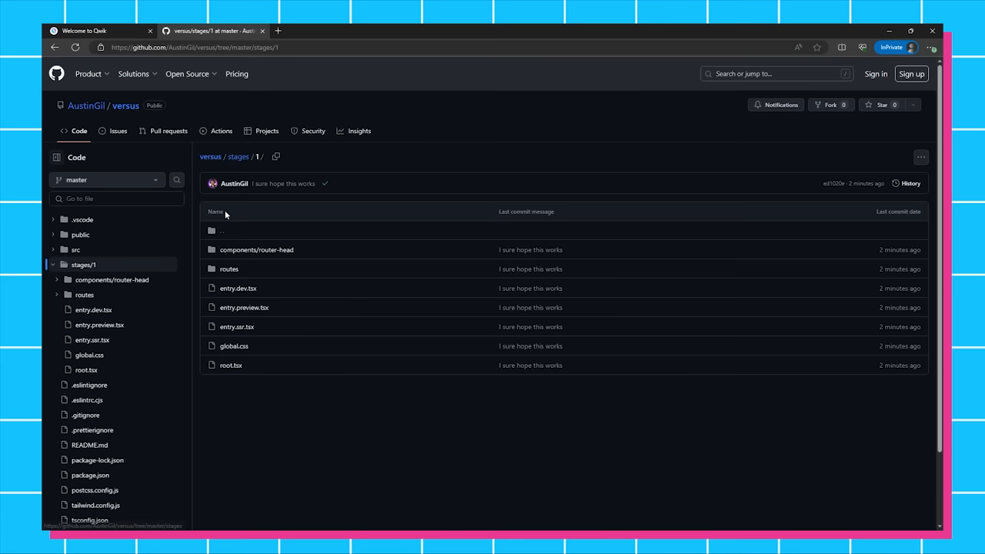